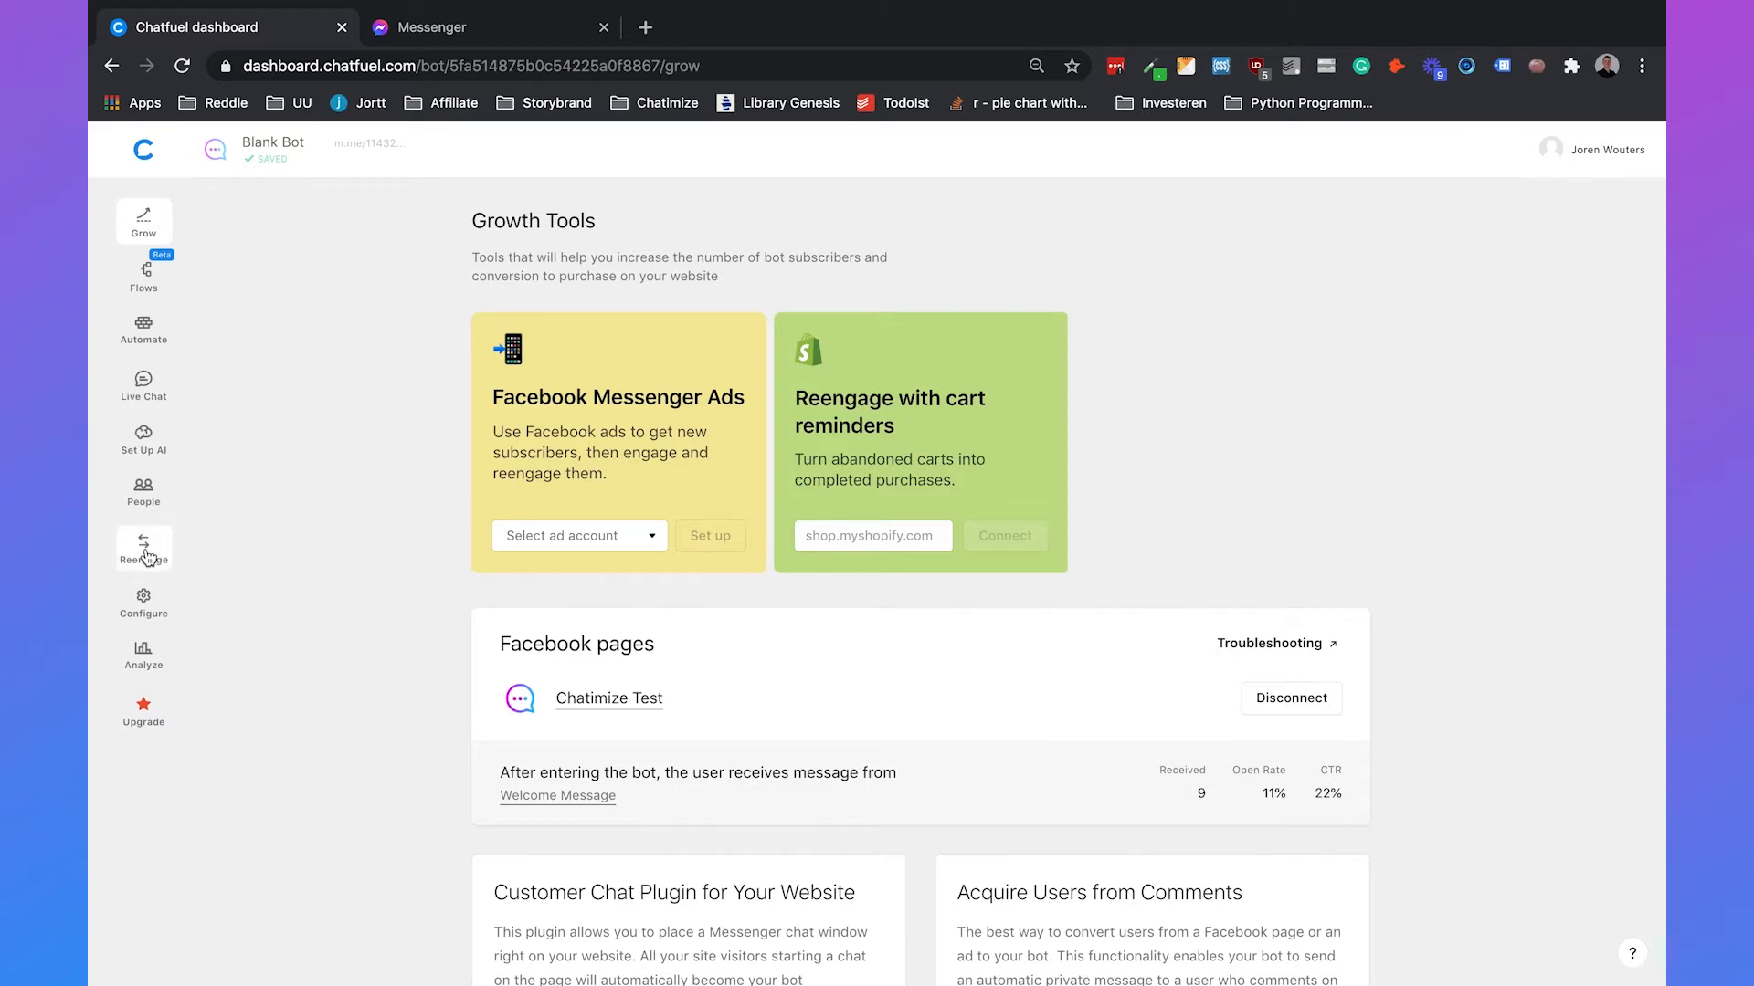
Open the Reengage broadcasts page, showing two earlier broadcasts sent to nine recipients each.
{"action": "left_click", "coordinate": [144, 548]}
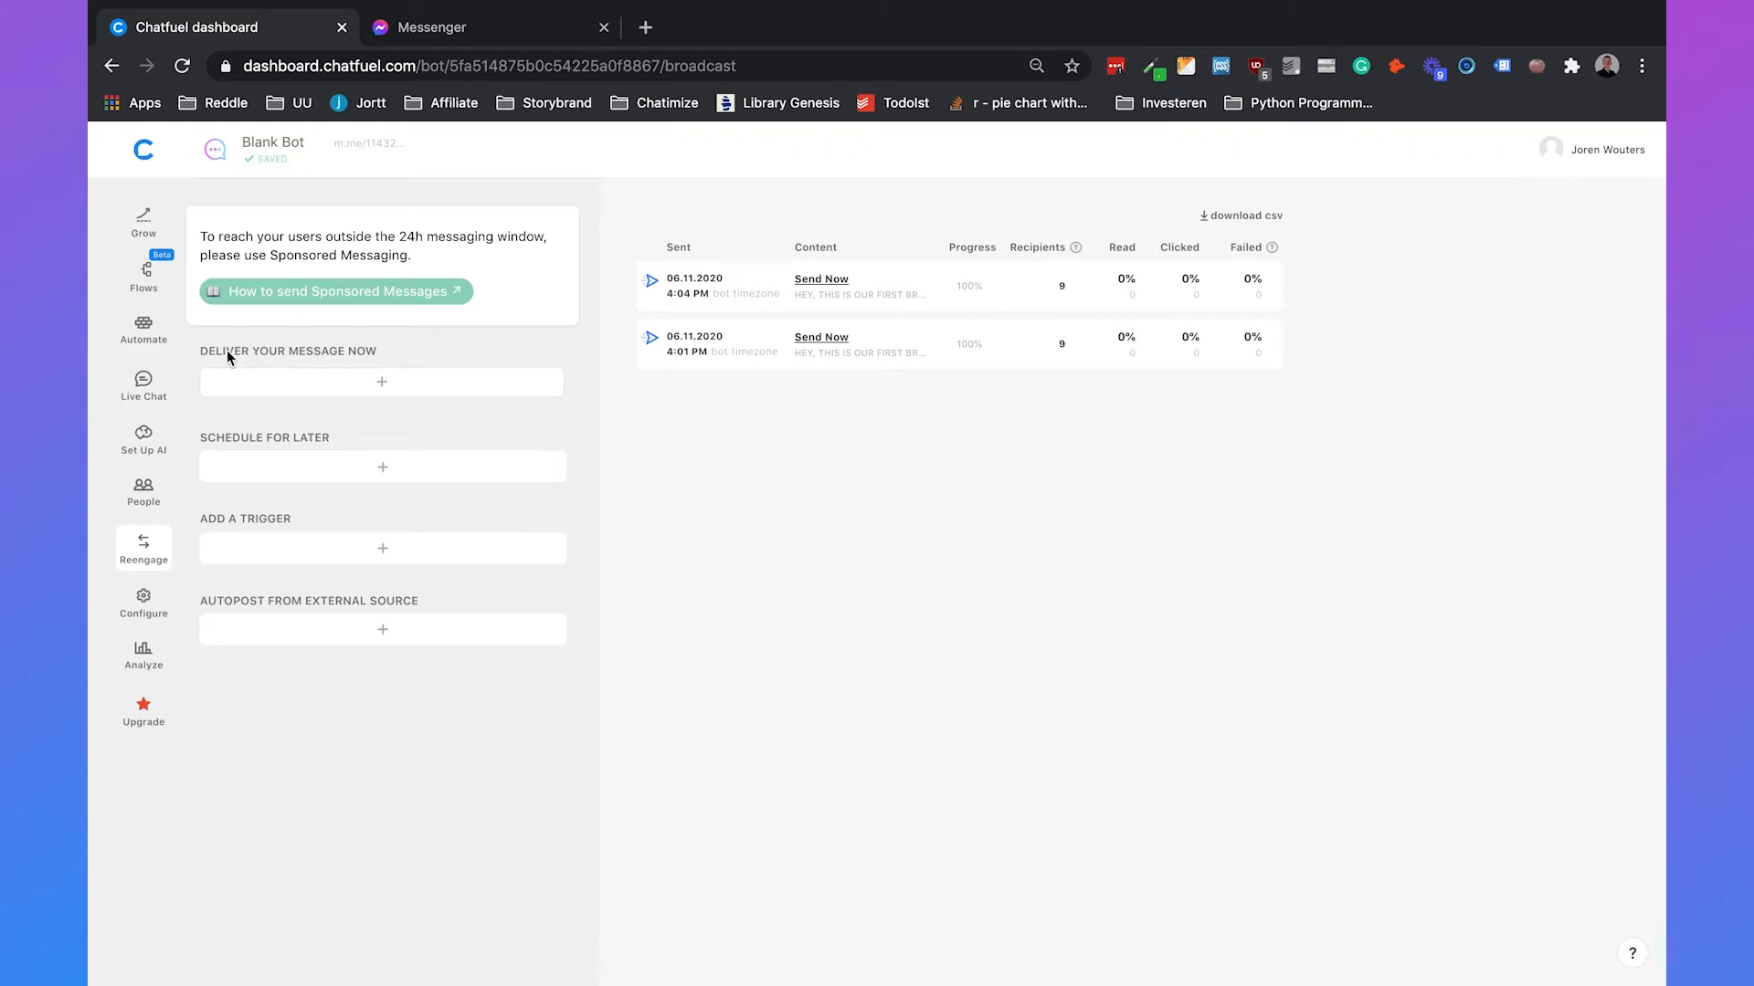
{"action": "mouse_move", "coordinate": [526, 352]}
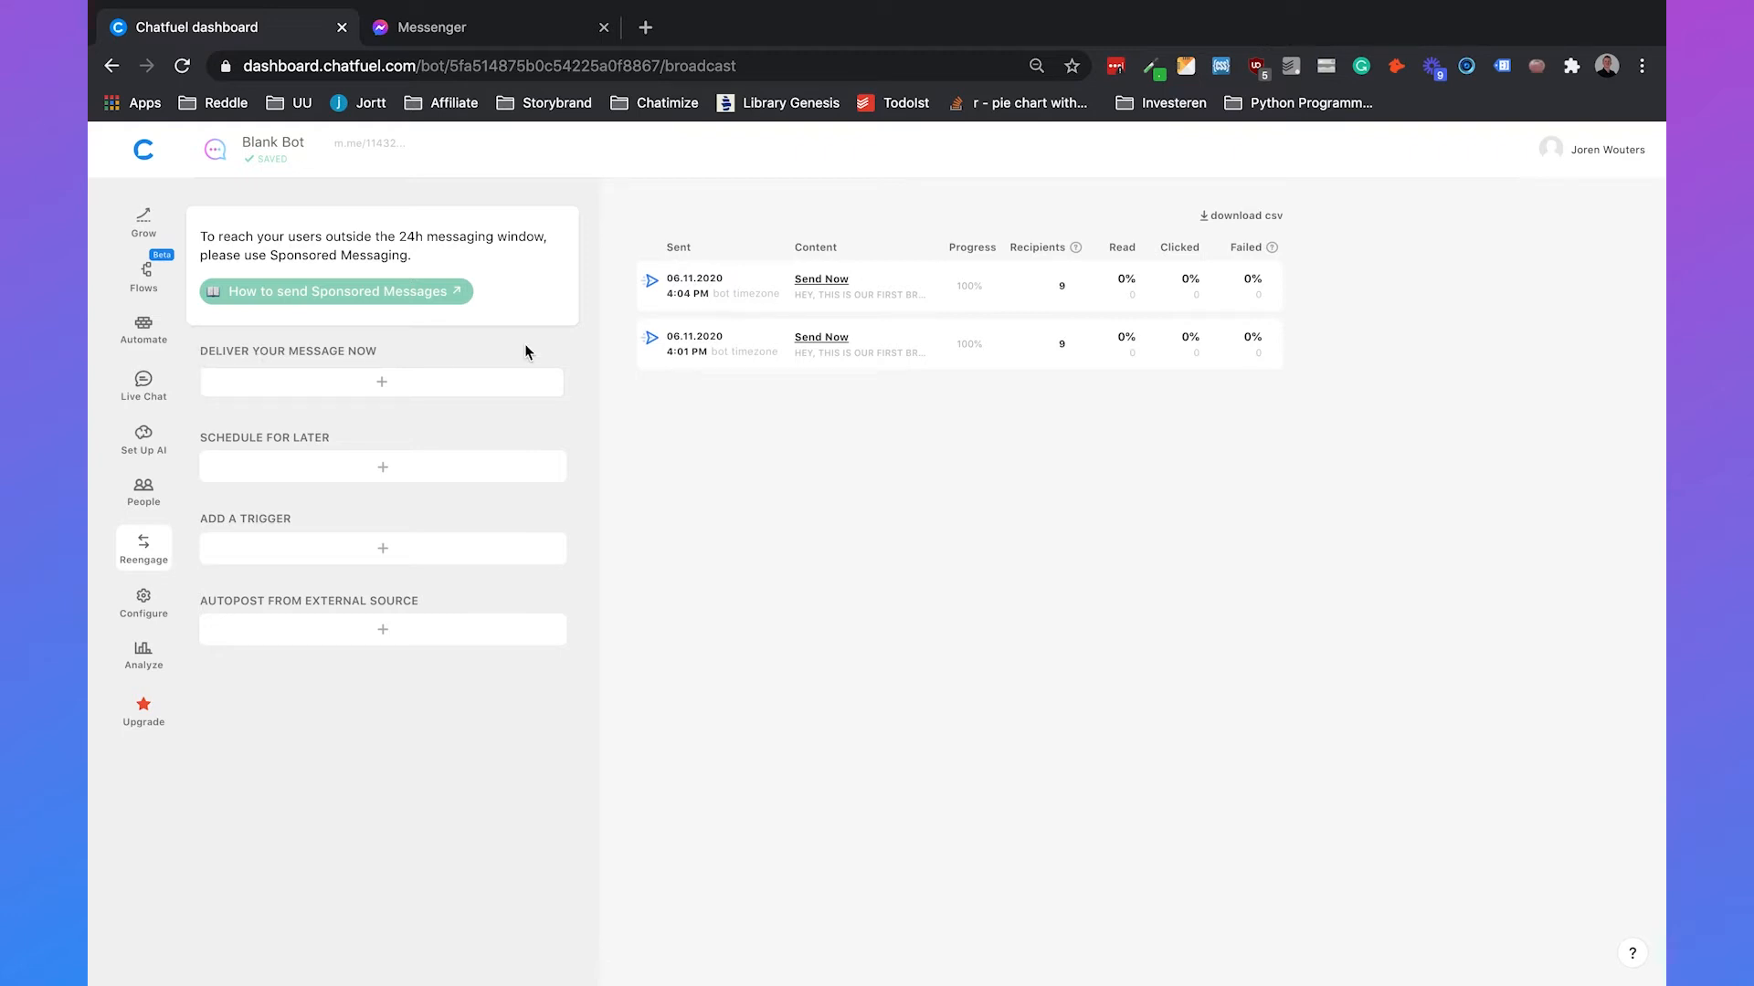
{"action": "mouse_move", "coordinate": [293, 444]}
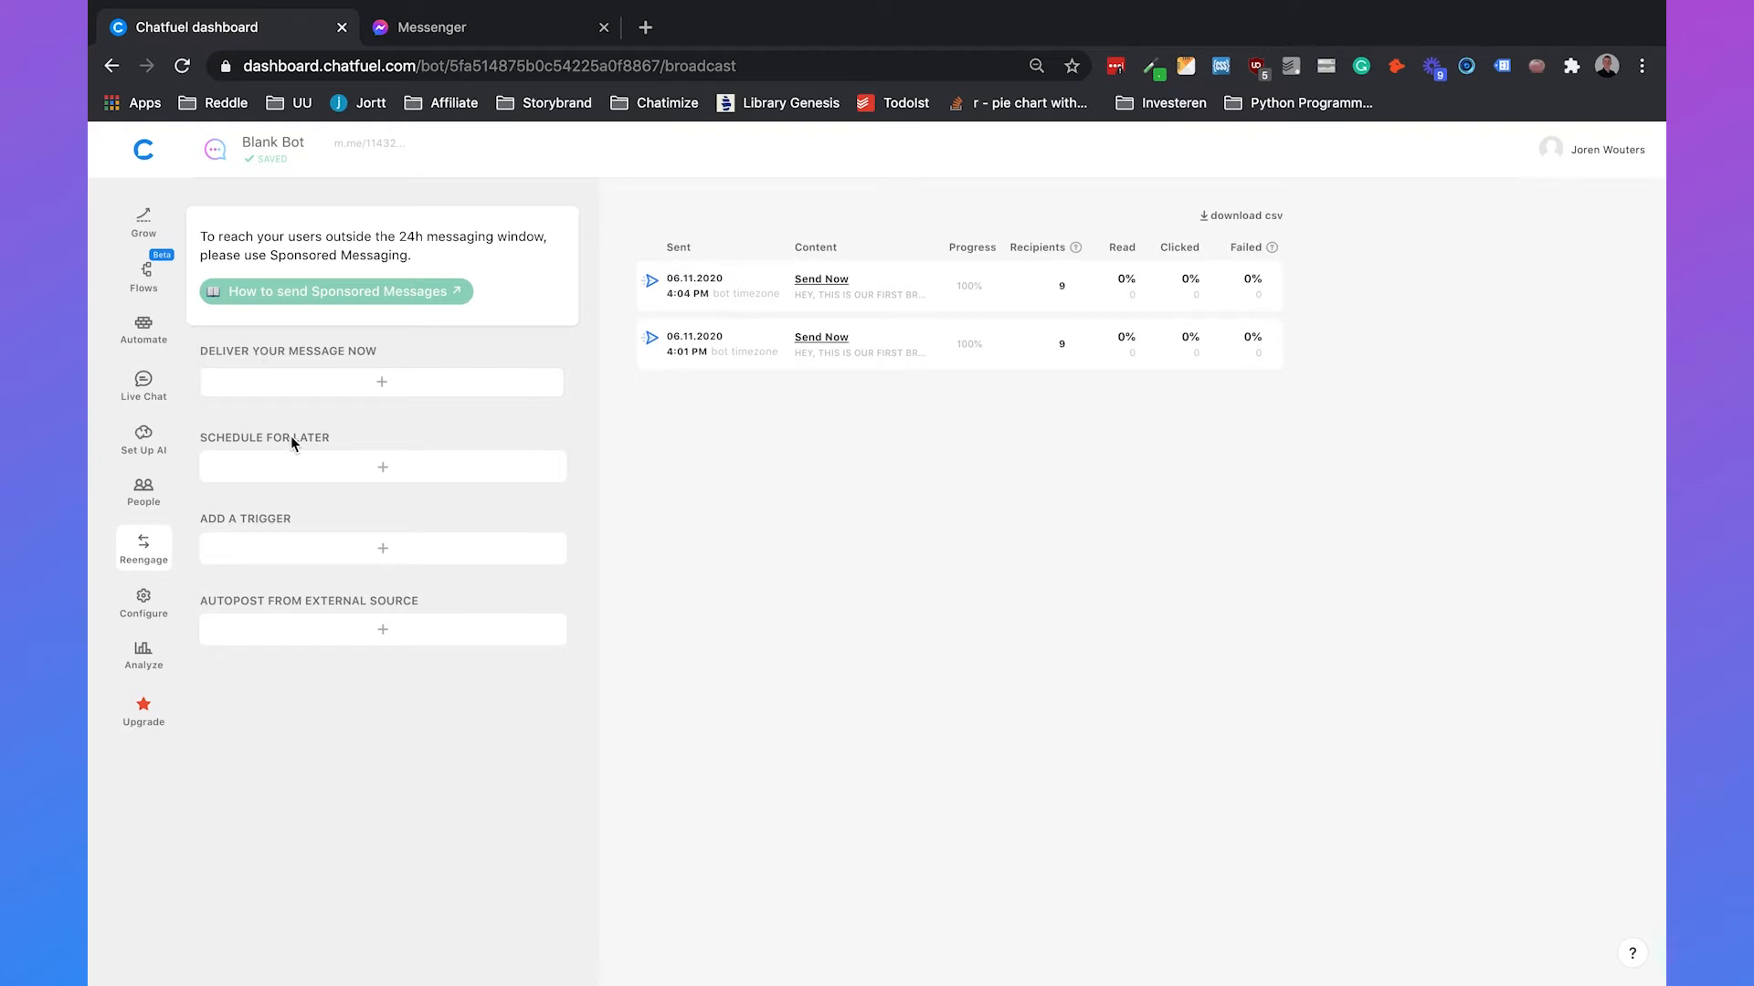
{"action": "mouse_move", "coordinate": [380, 467]}
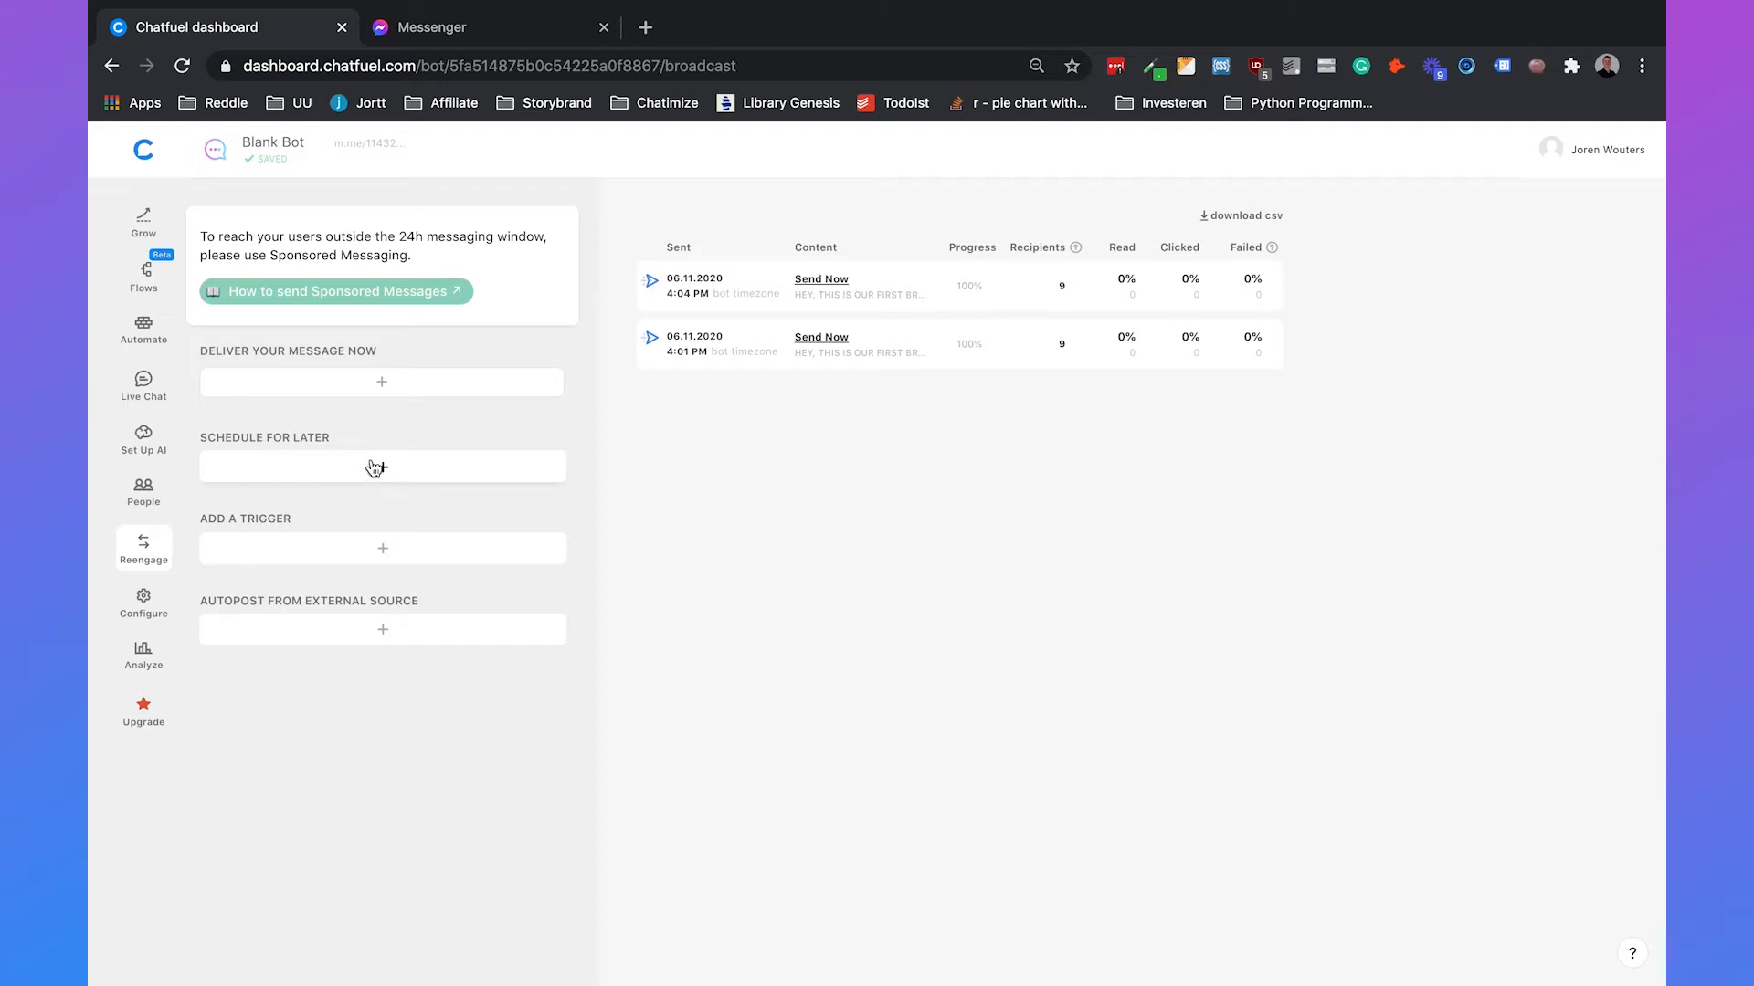
Add a scheduled broadcast for Nov 7th at 12:00, targeting 9 reachable users.
{"action": "left_click", "coordinate": [380, 466]}
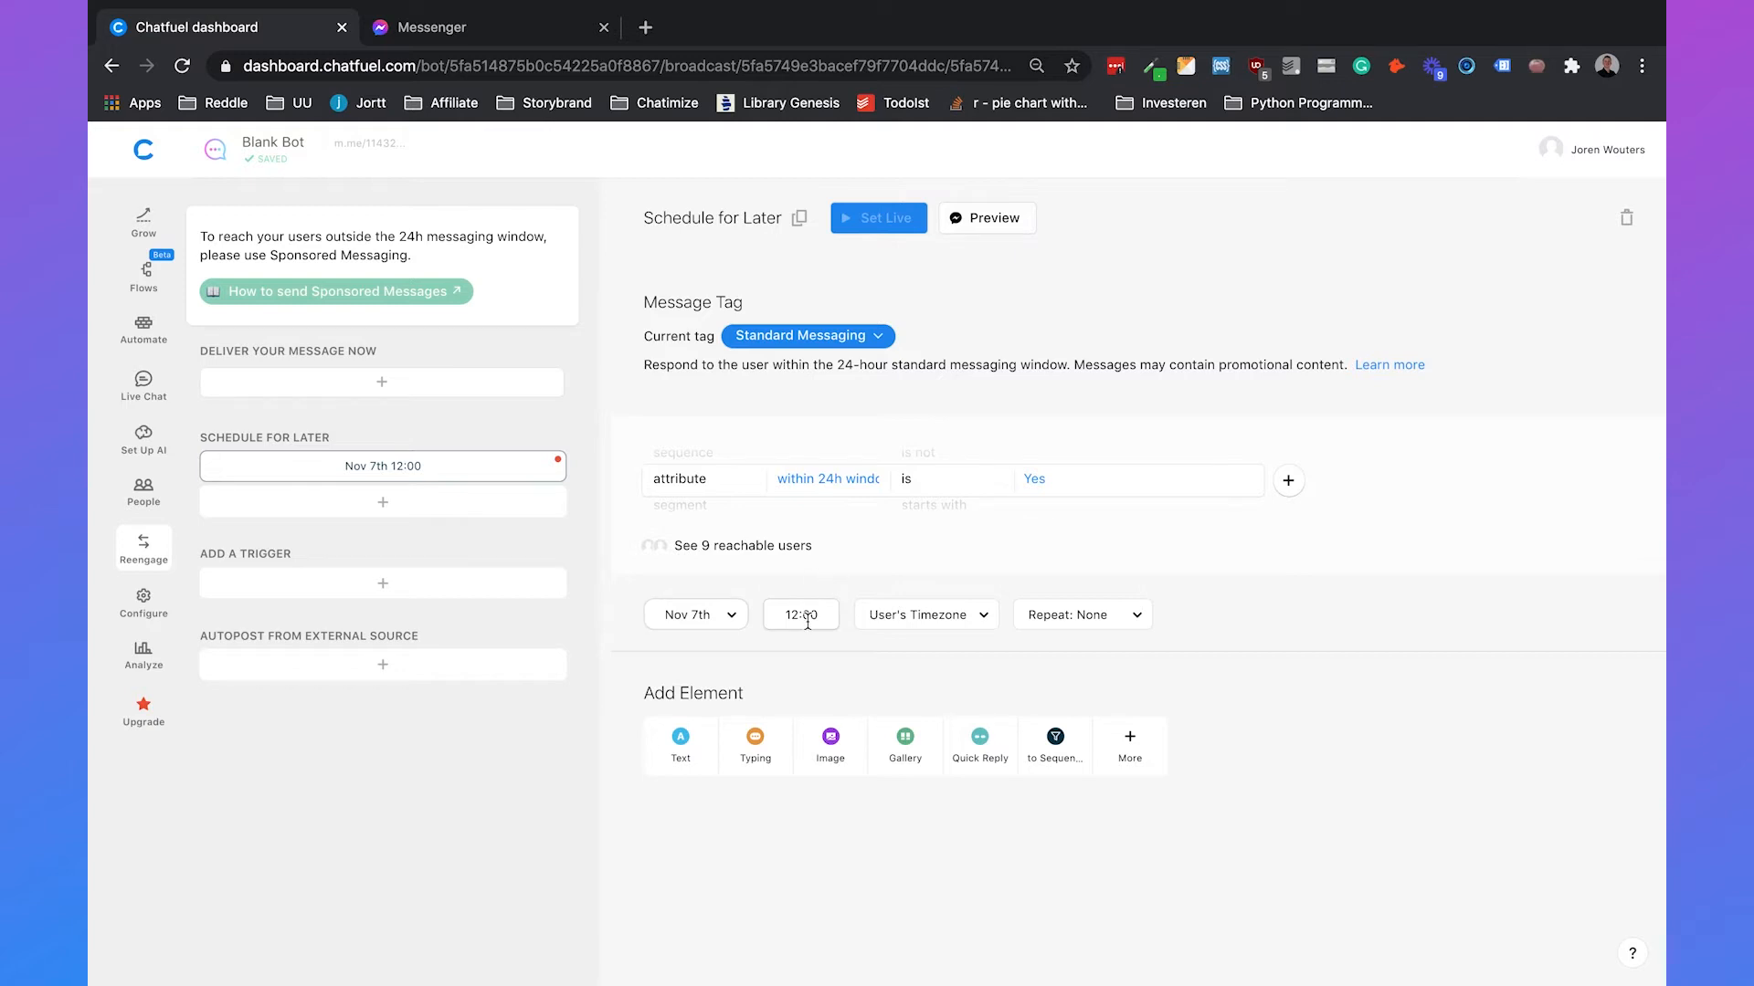
{"action": "mouse_move", "coordinate": [378, 383]}
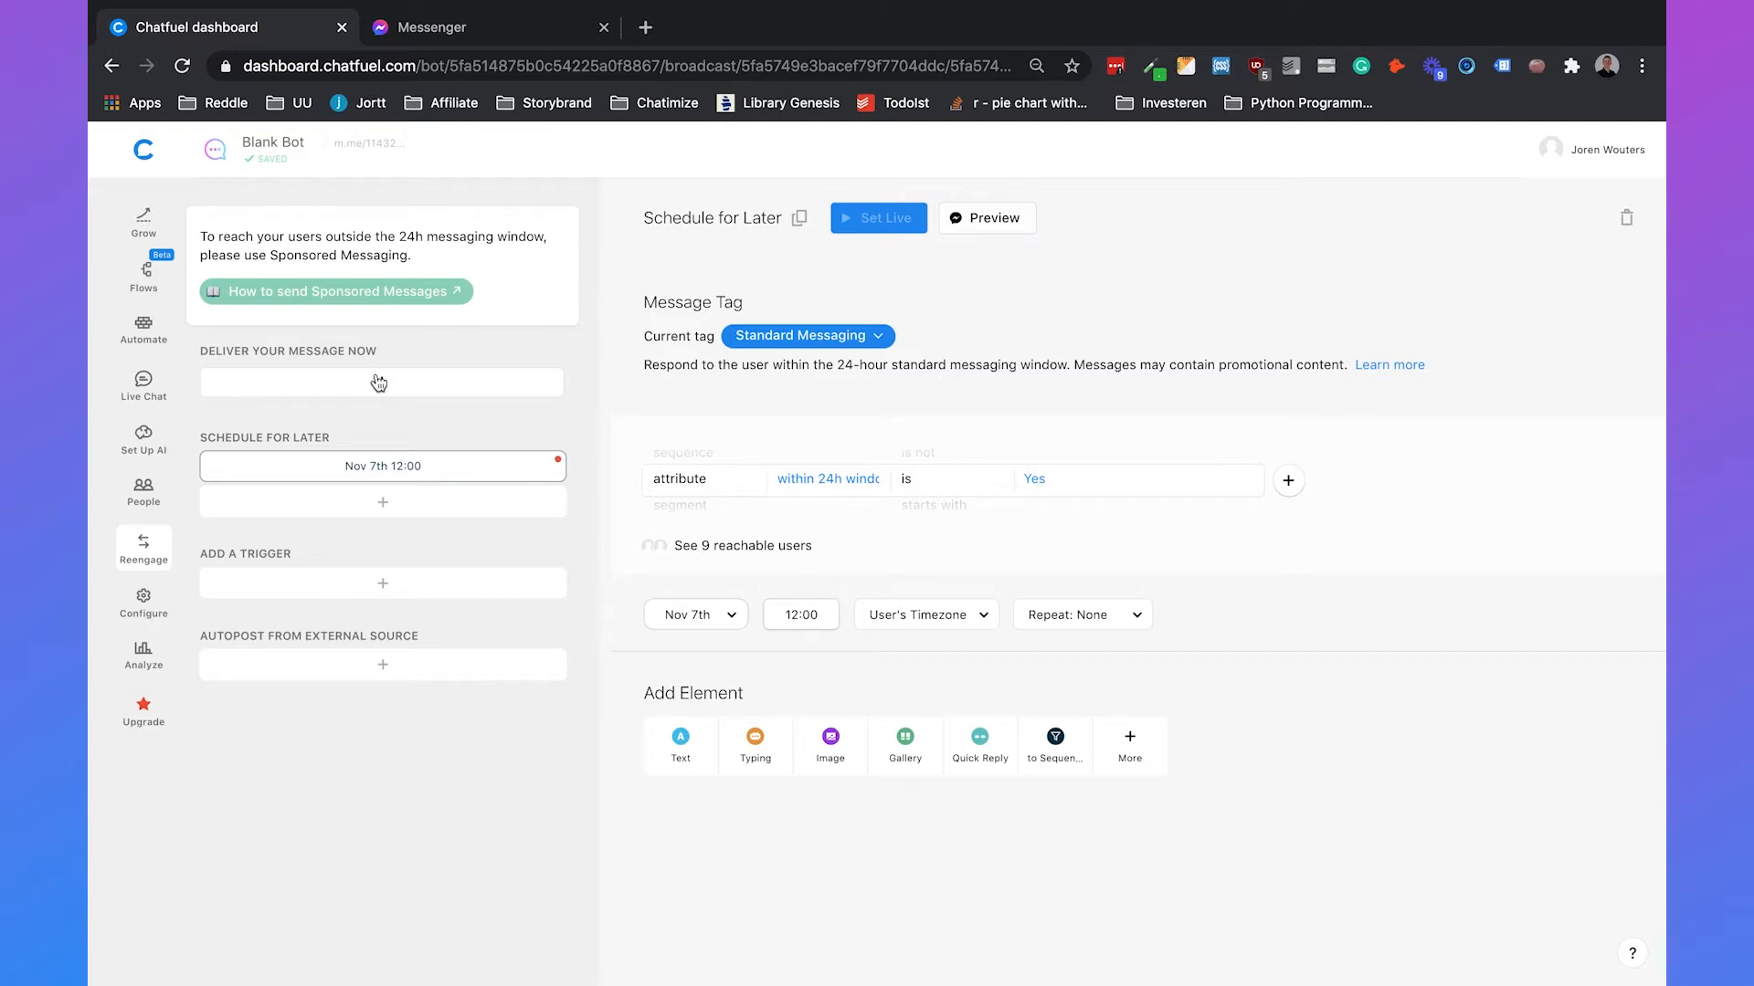
Start a Standard Messaging send-now broadcast for 24h-window users, adding then removing an extra filter.
{"action": "left_click", "coordinate": [380, 382]}
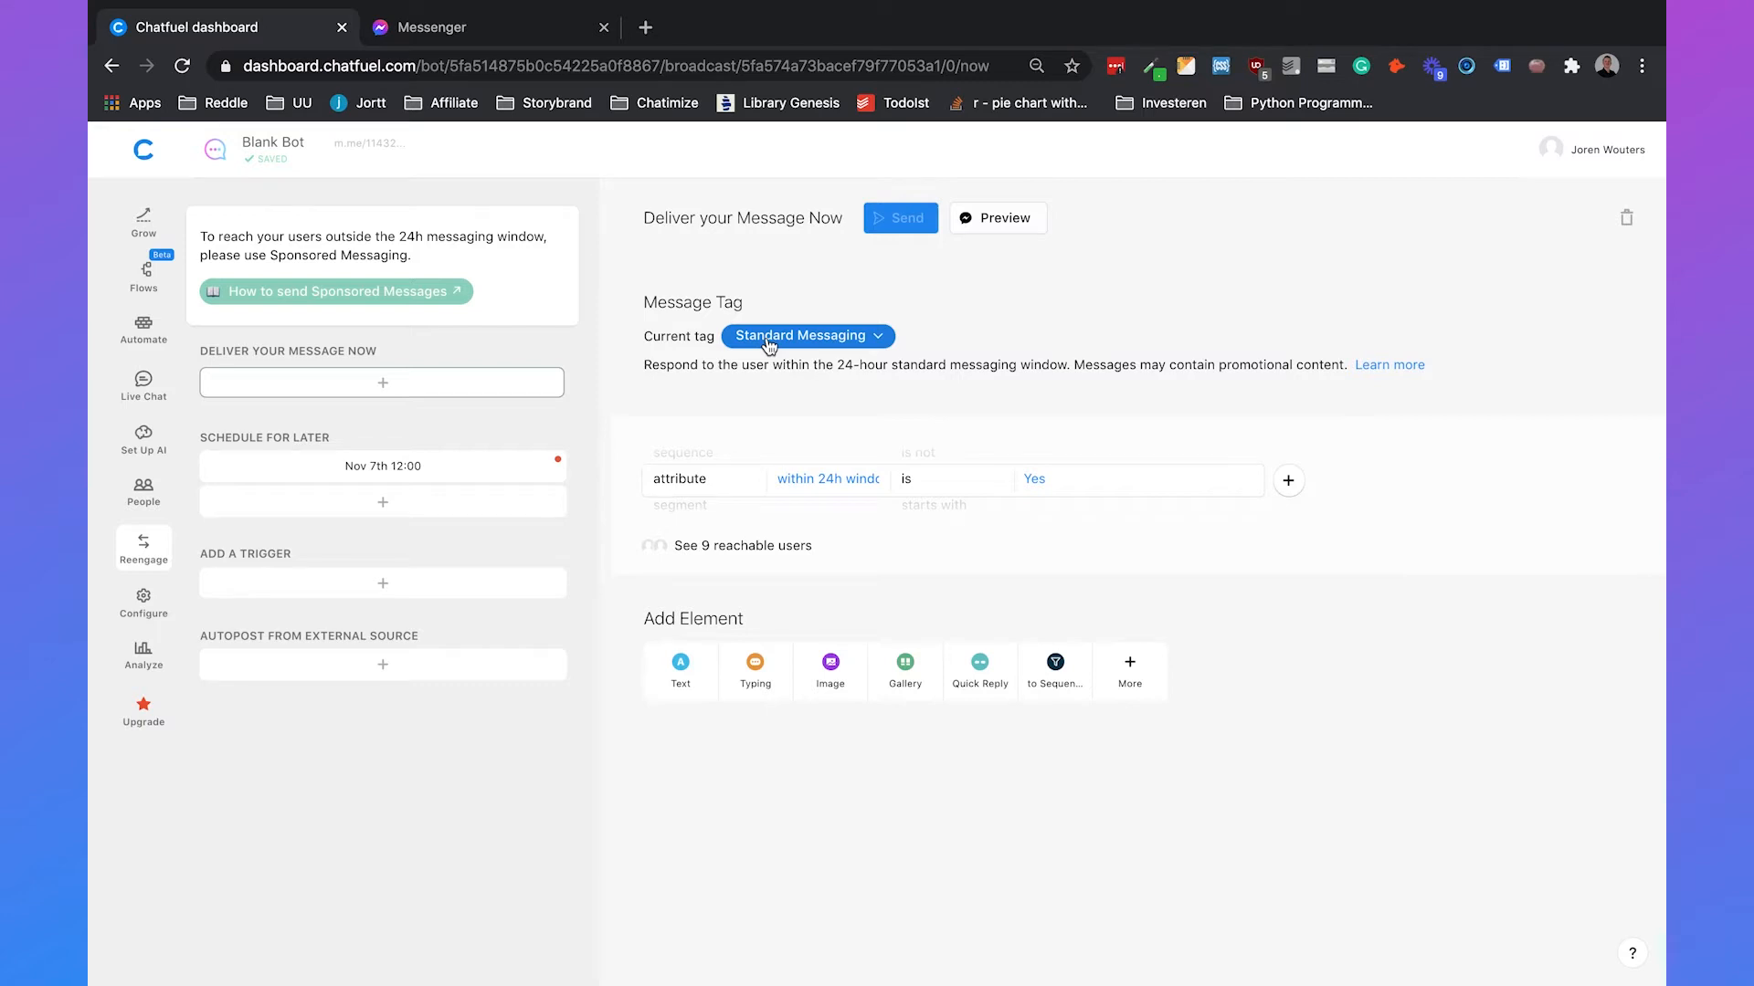
{"action": "mouse_move", "coordinate": [930, 367]}
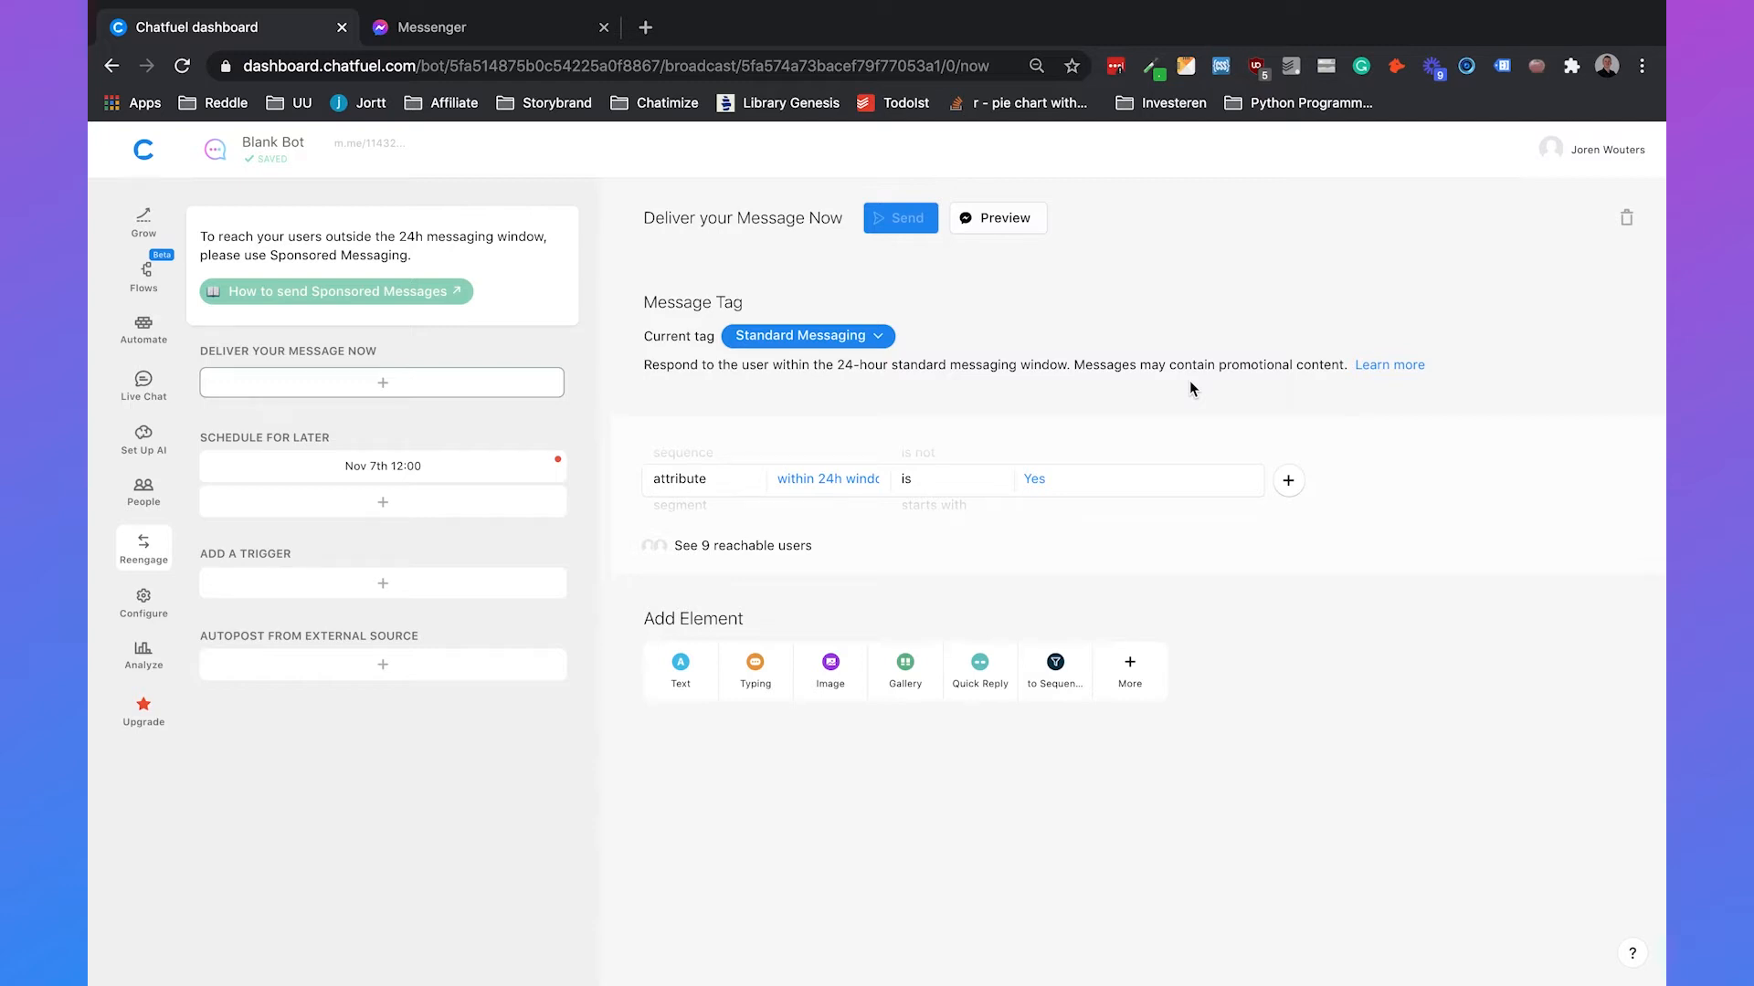
{"action": "mouse_move", "coordinate": [1284, 434]}
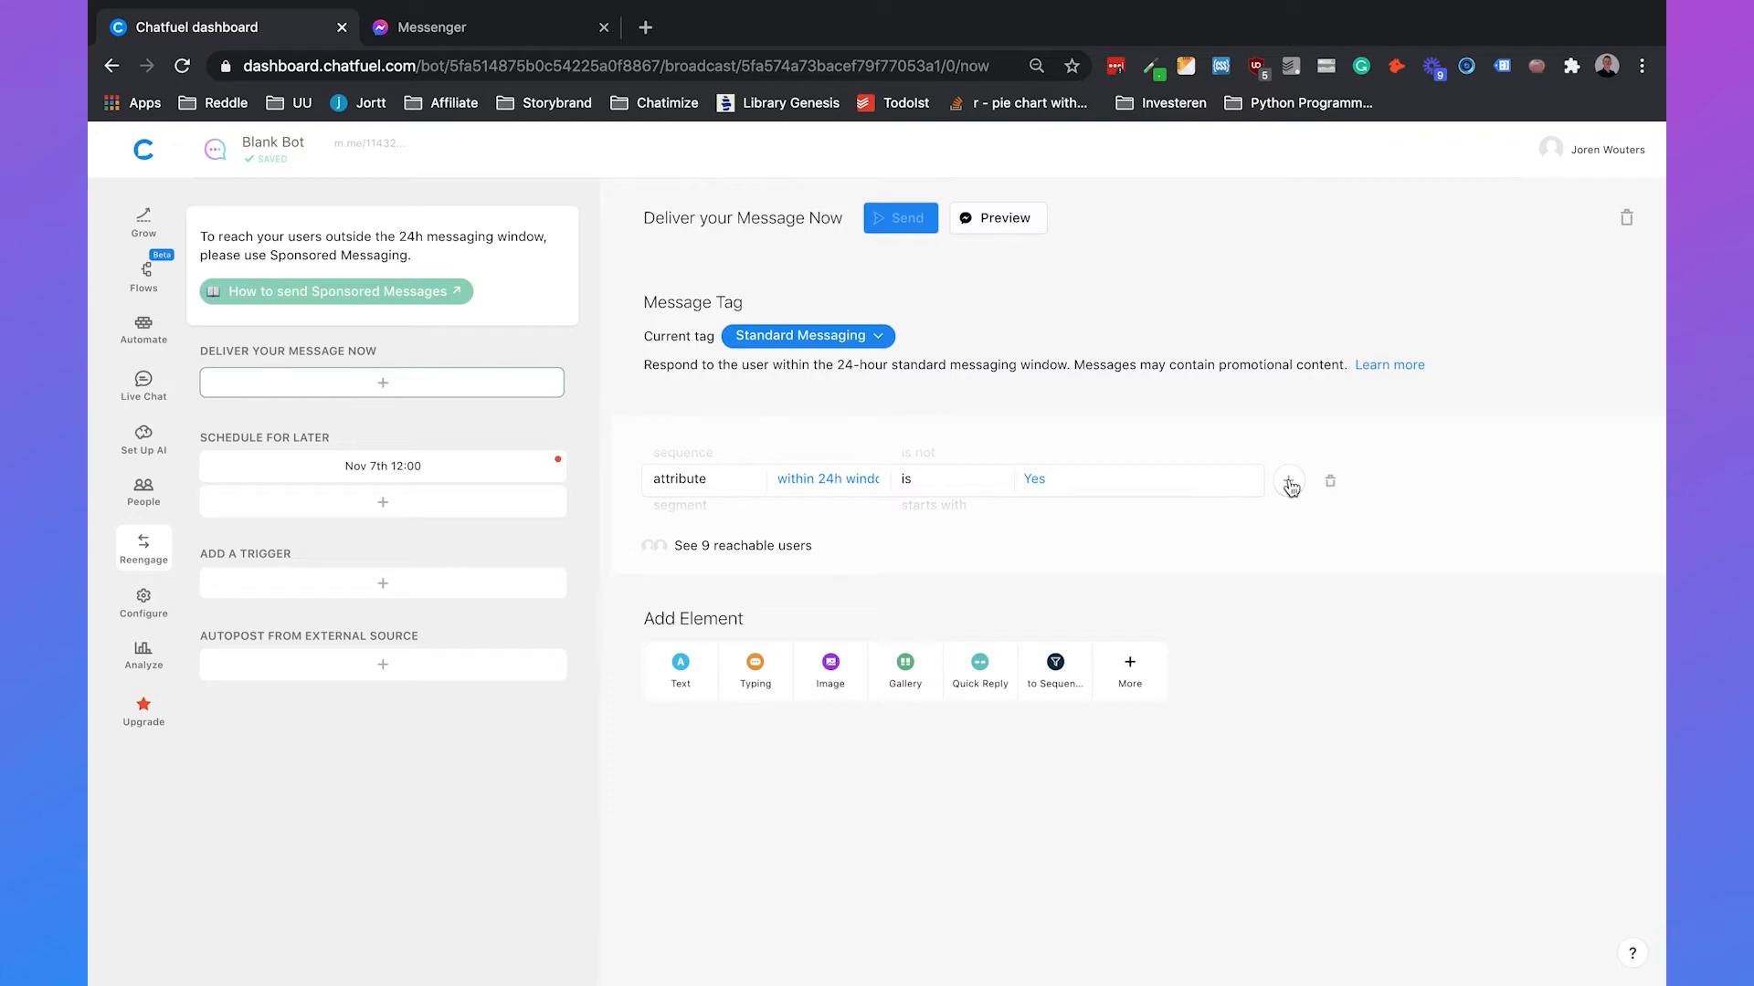
{"action": "left_click", "coordinate": [1288, 481]}
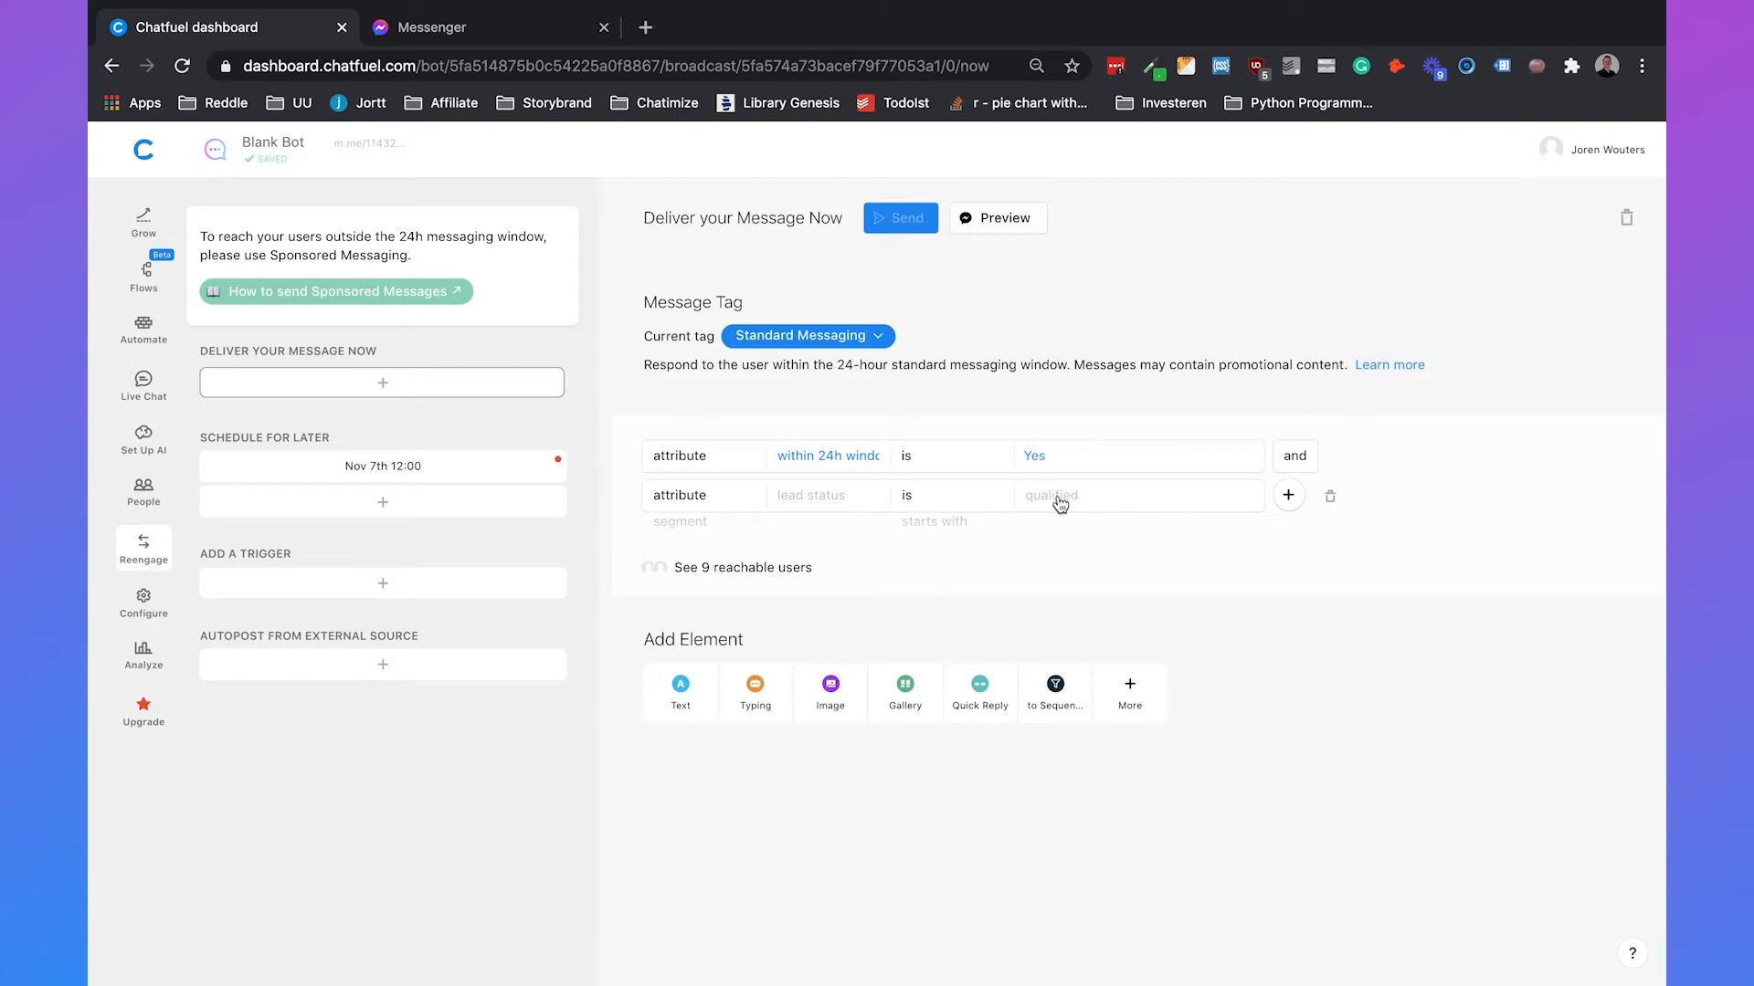
{"action": "left_click", "coordinate": [1331, 495]}
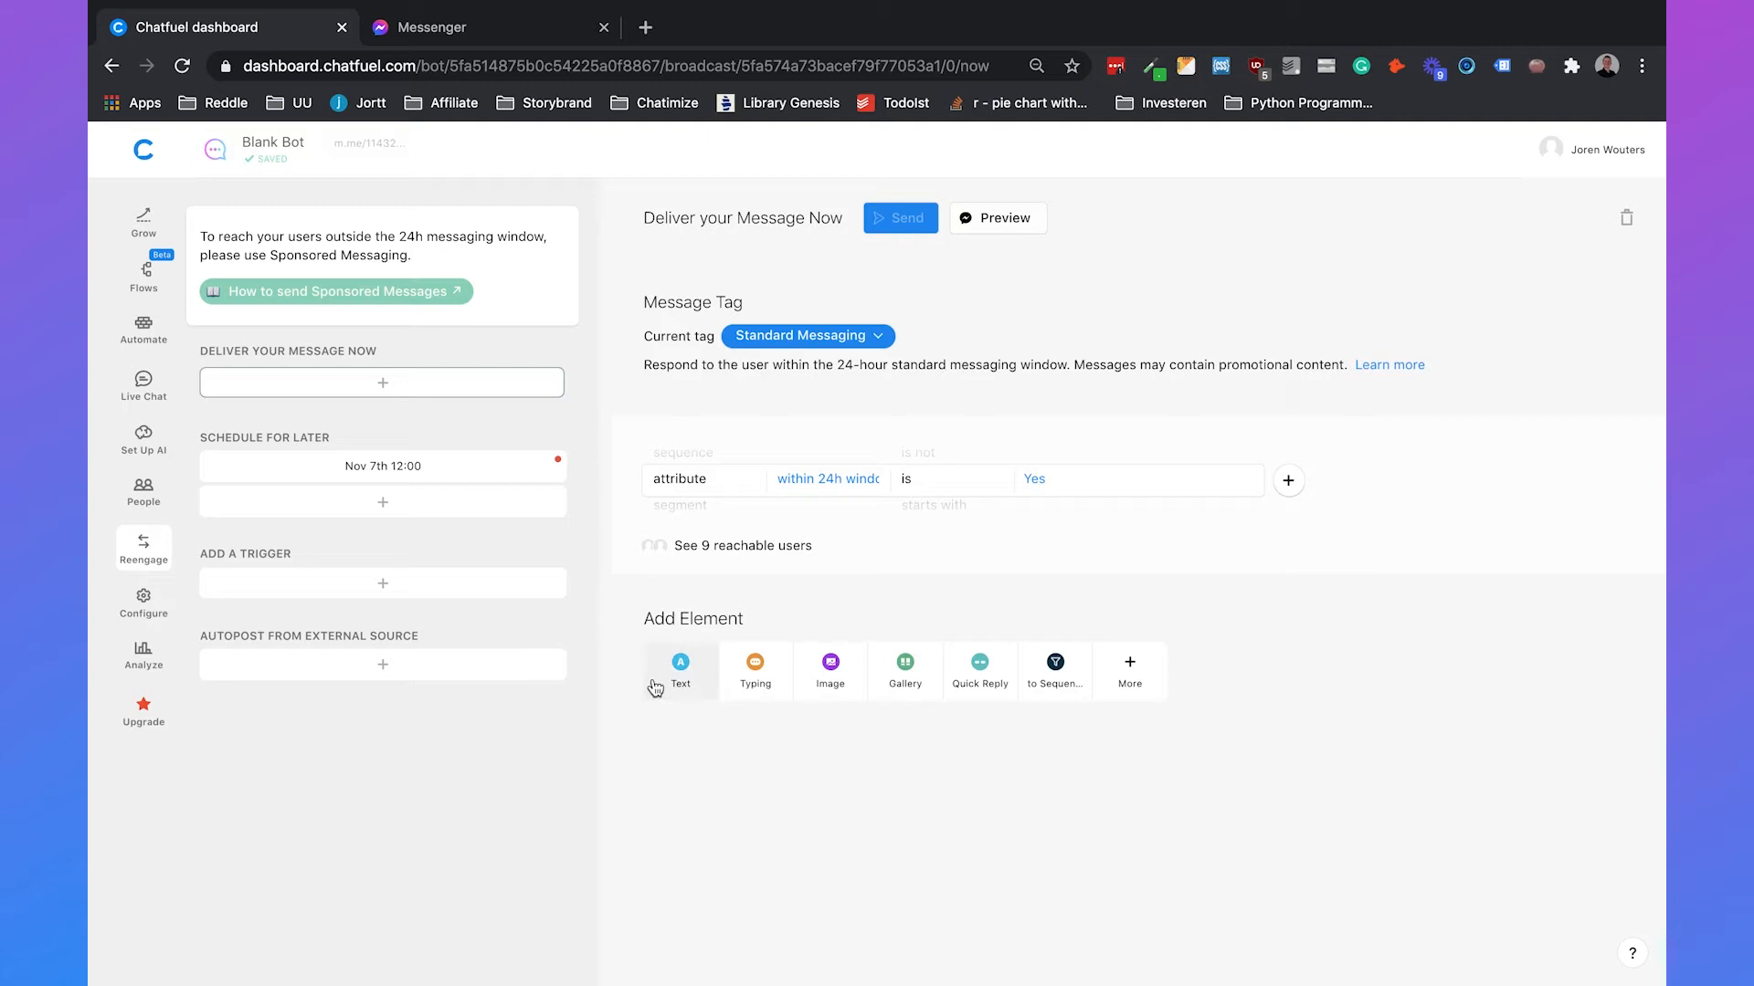
Add a text card reading 'Hey, this is our first broadcast!'.
{"action": "left_click", "coordinate": [679, 671]}
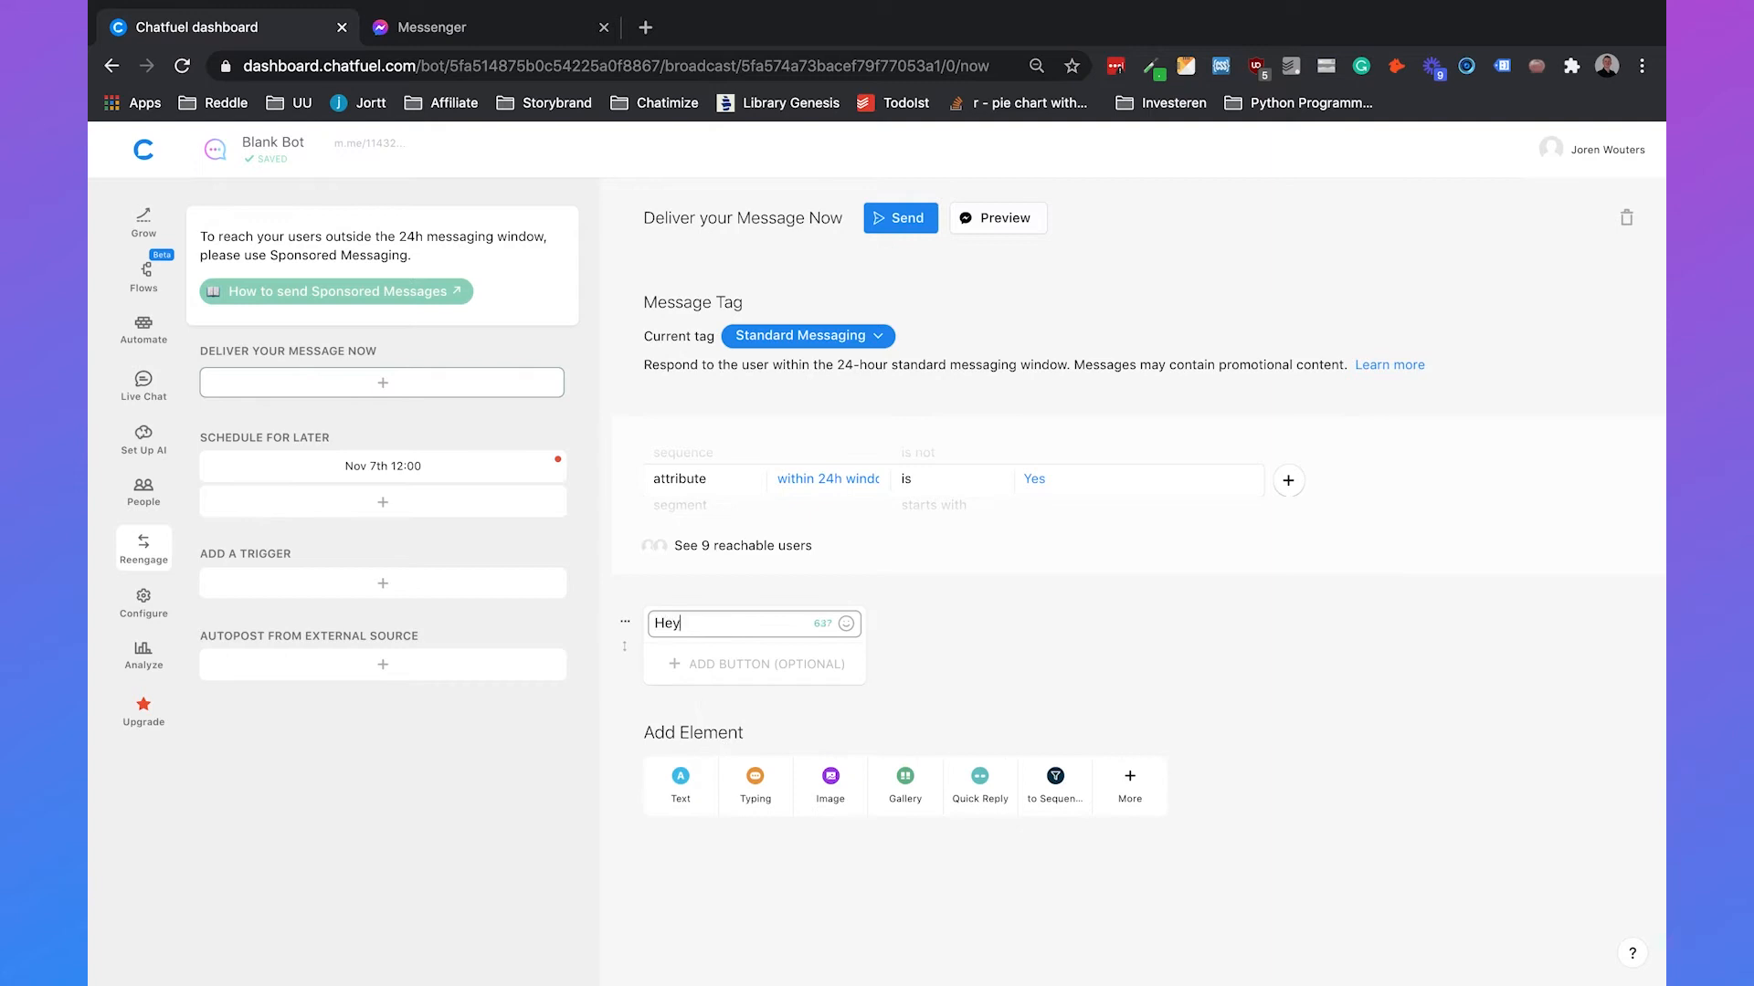
{"action": "type", "text": ", this is our first"}
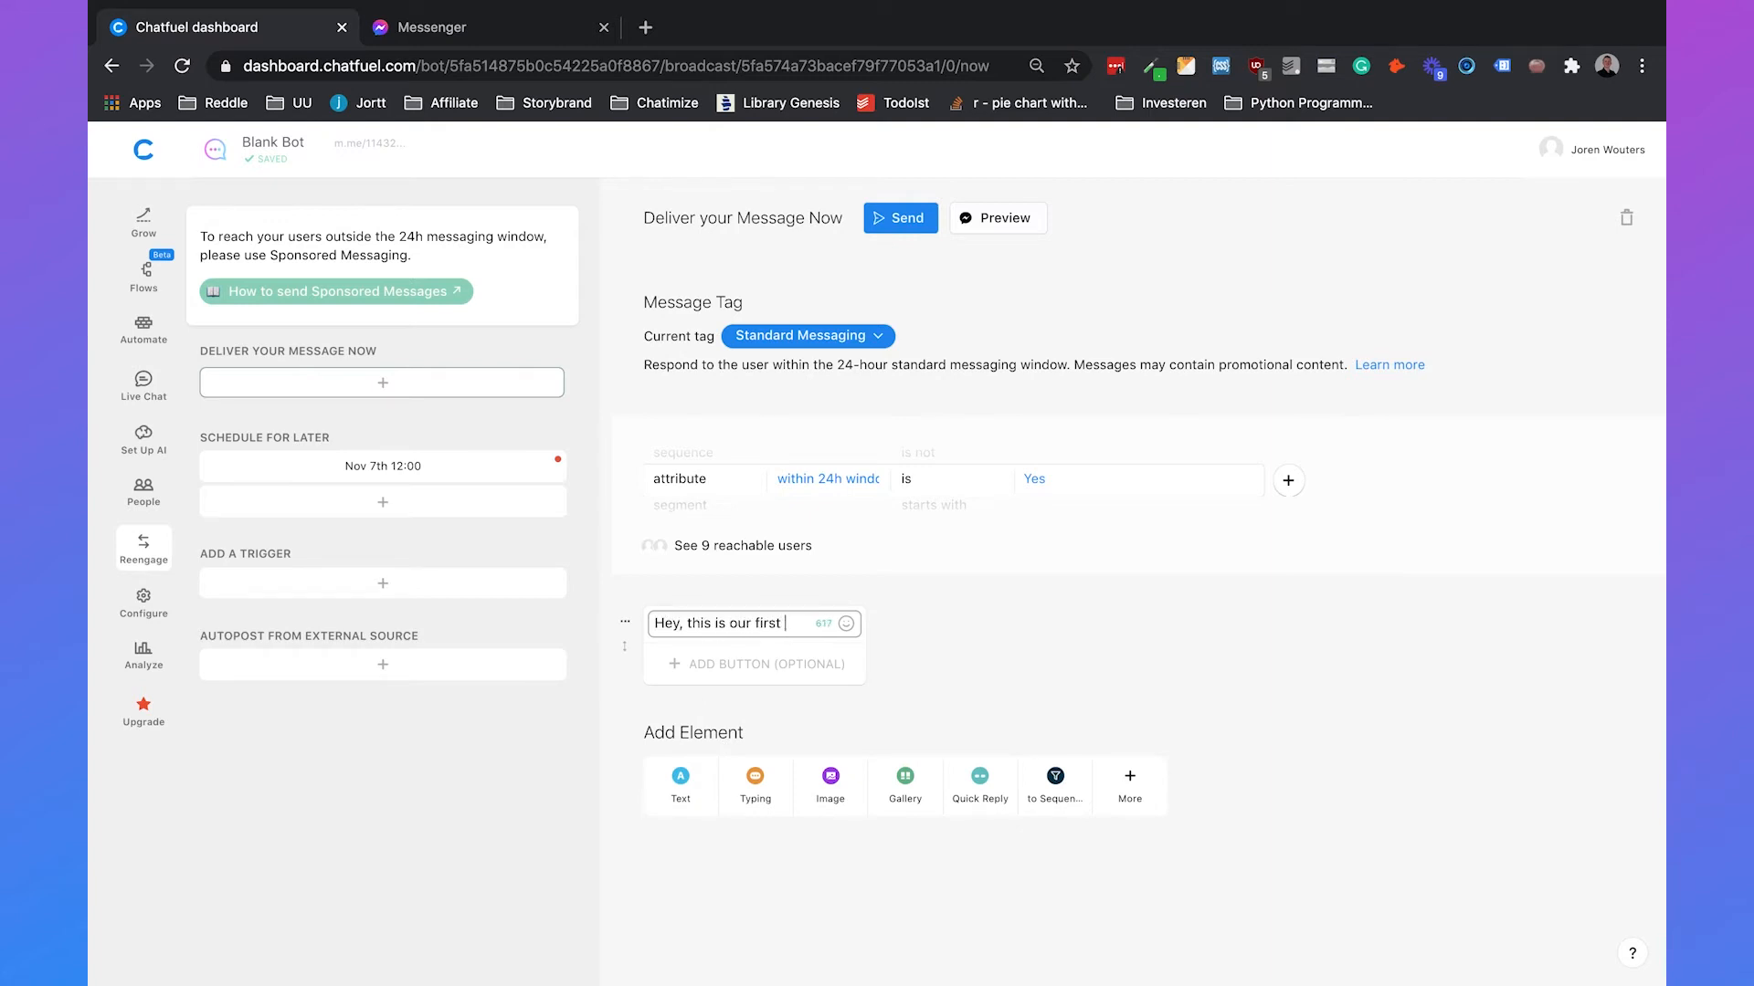
{"action": "type", "text": "broadcast!"}
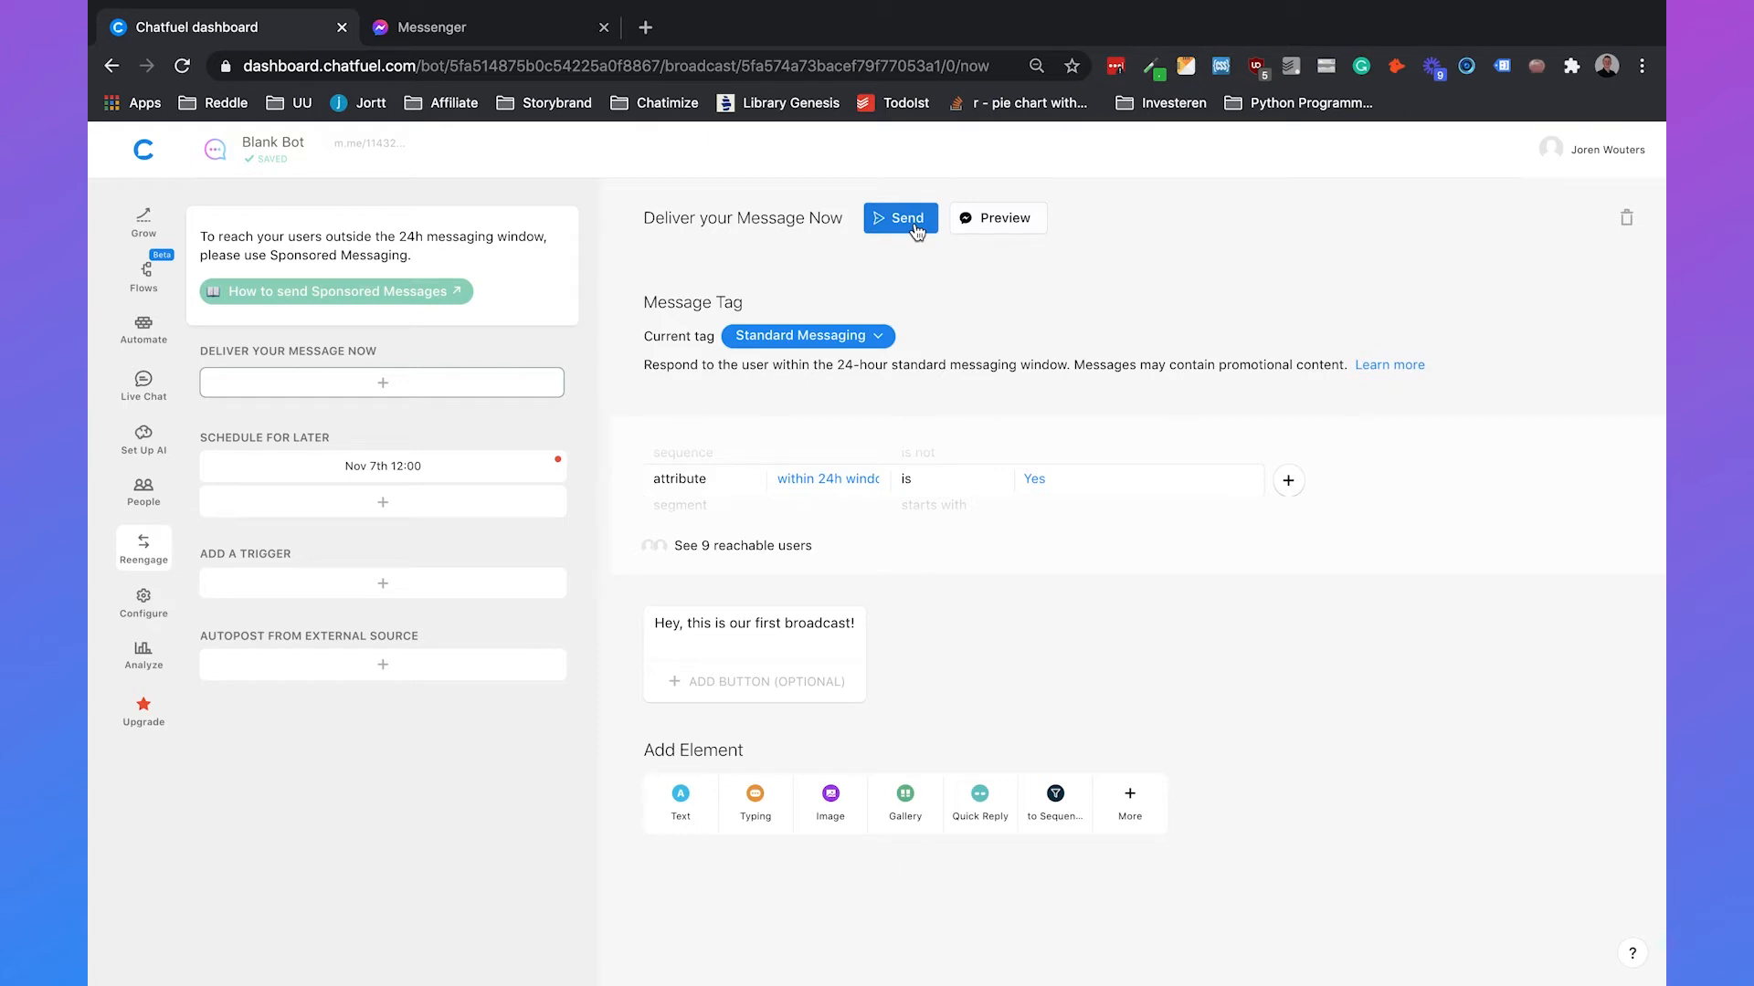
Send the broadcast so it starts delivering to the reachable recipients.
{"action": "left_click", "coordinate": [898, 218]}
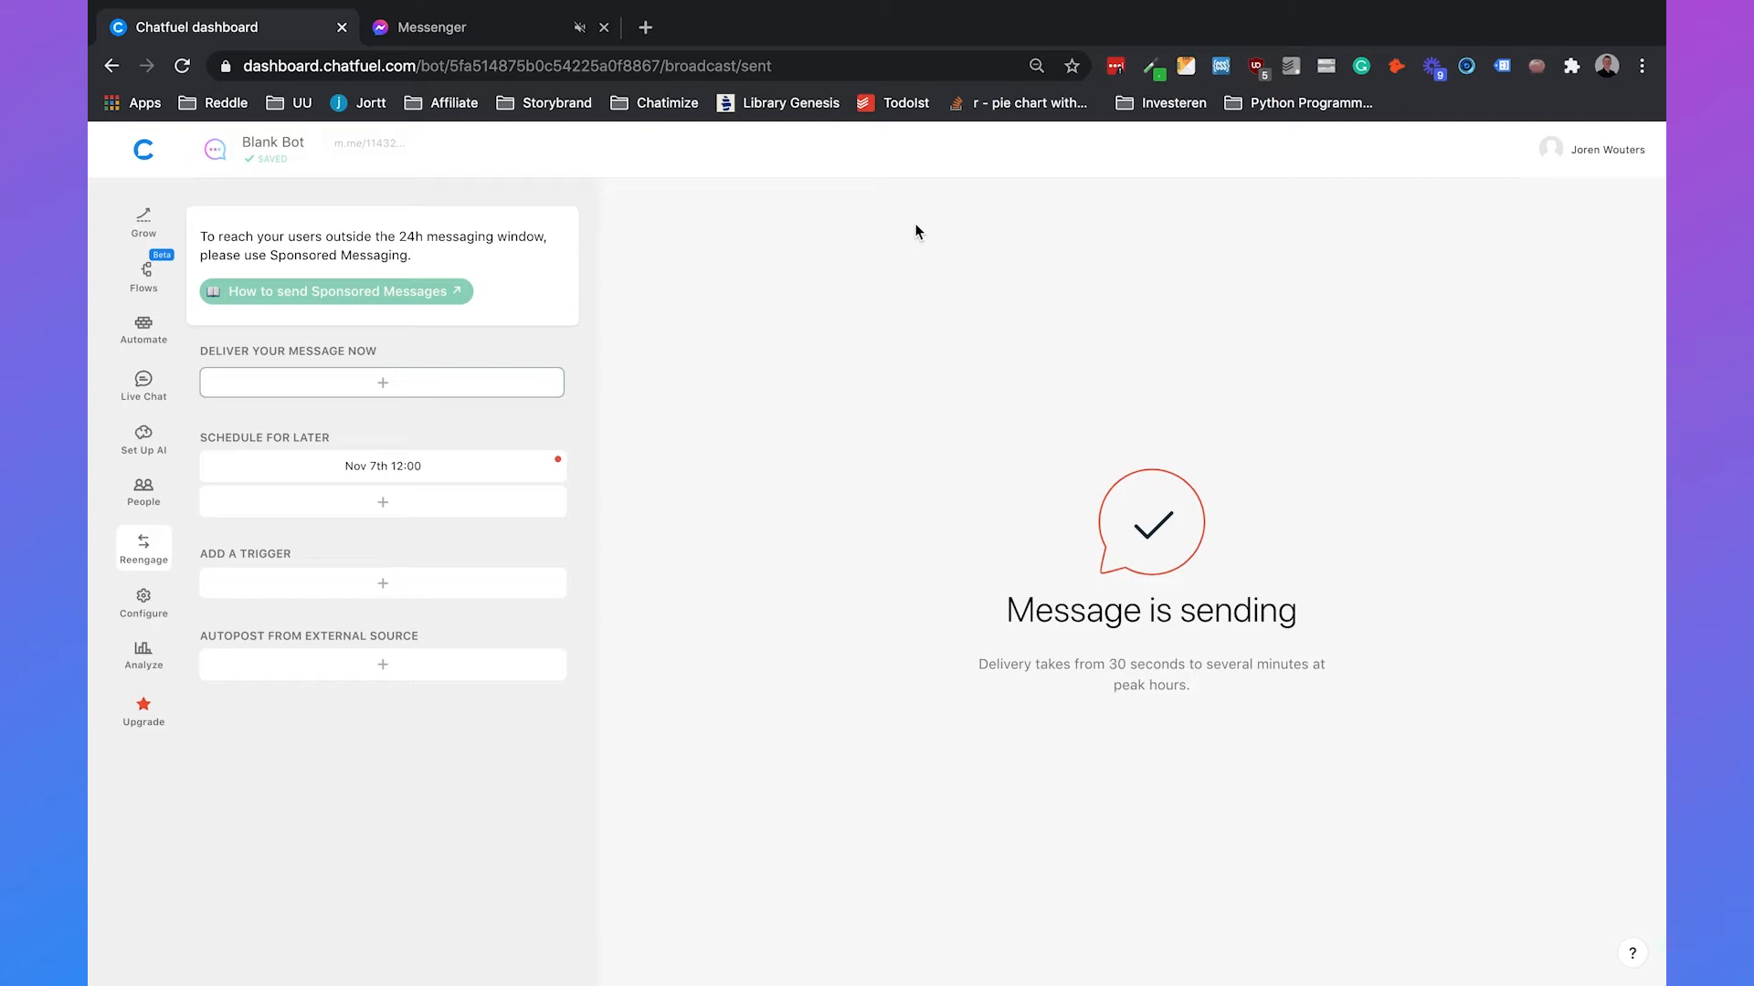
{"action": "left_click", "coordinate": [470, 26]}
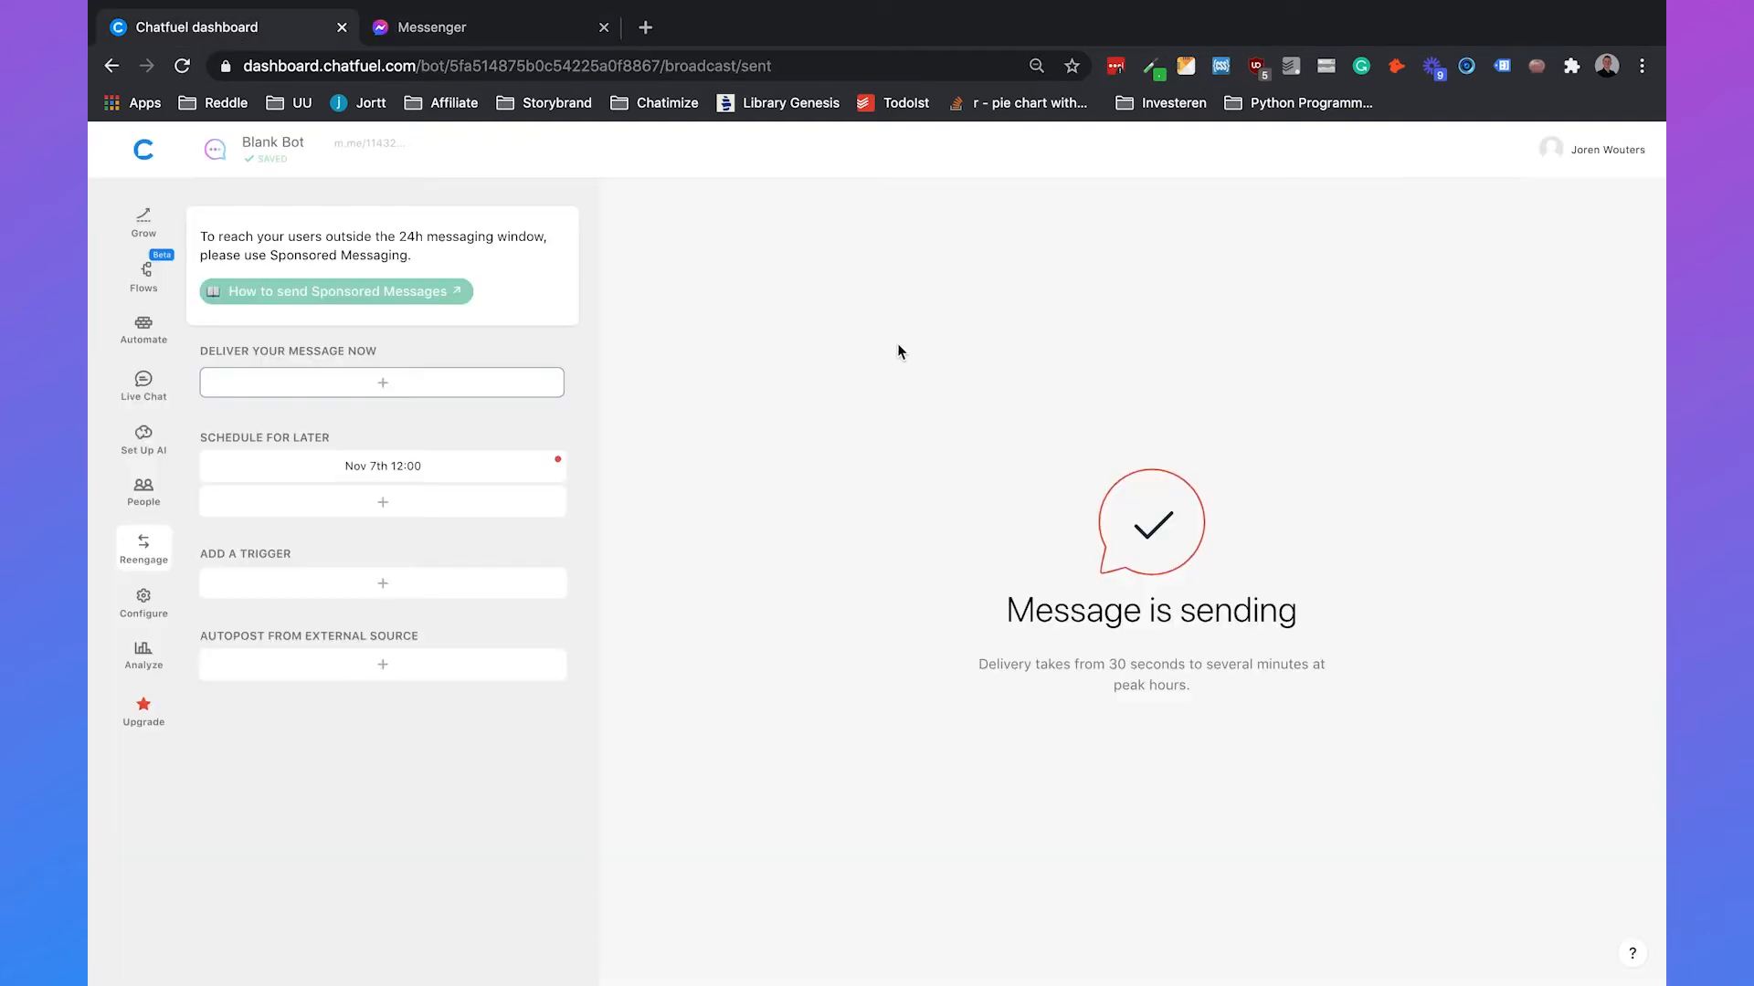
{"action": "mouse_move", "coordinate": [383, 388]}
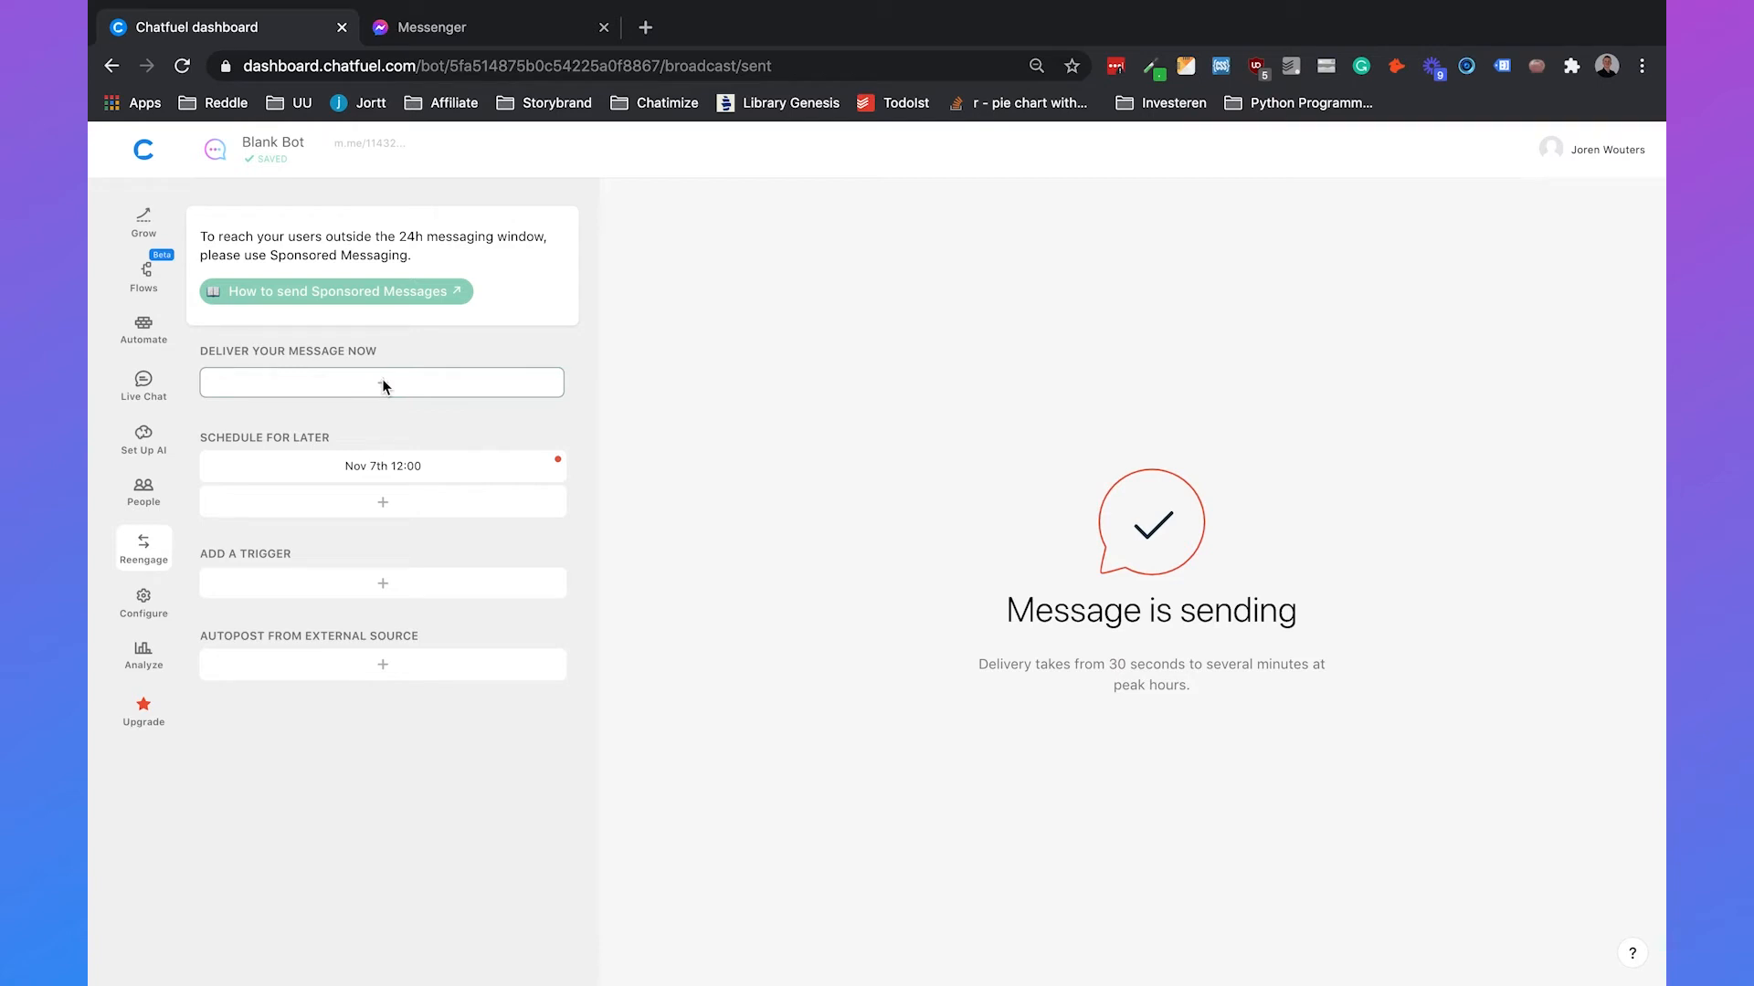
Start a second send-now broadcast draft with its message type choices shown.
{"action": "left_click", "coordinate": [380, 382]}
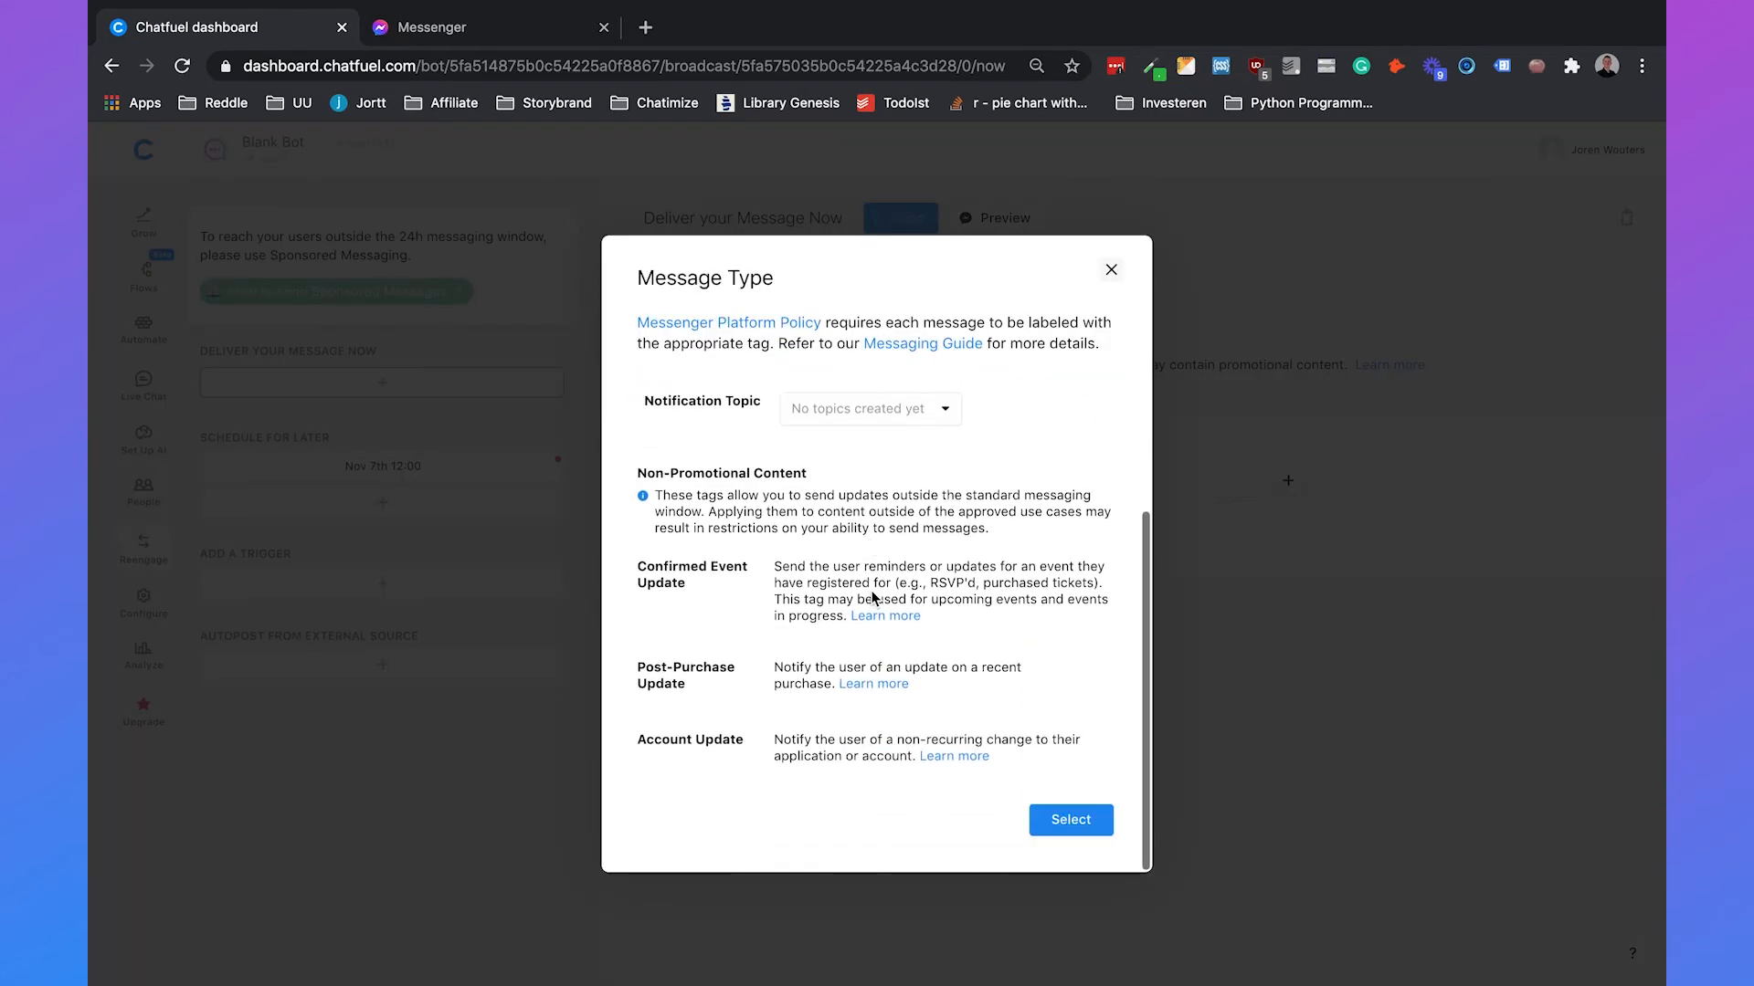
{"action": "mouse_move", "coordinate": [872, 589]}
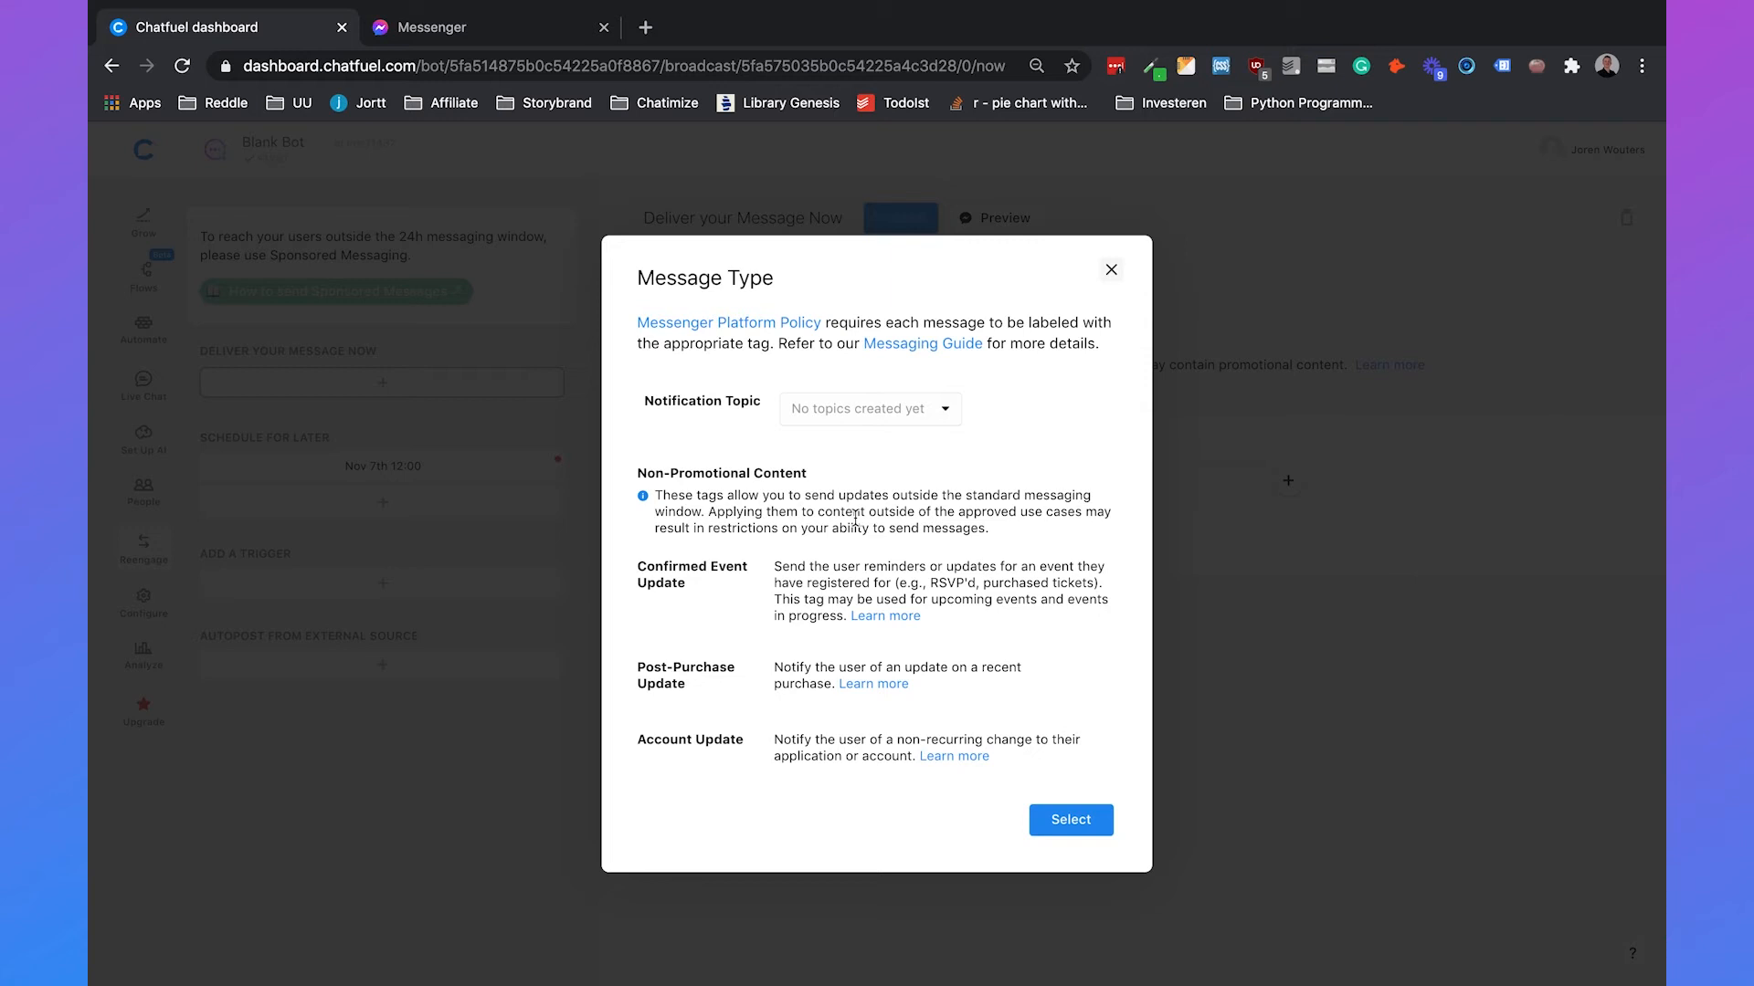
{"action": "mouse_move", "coordinate": [670, 612]}
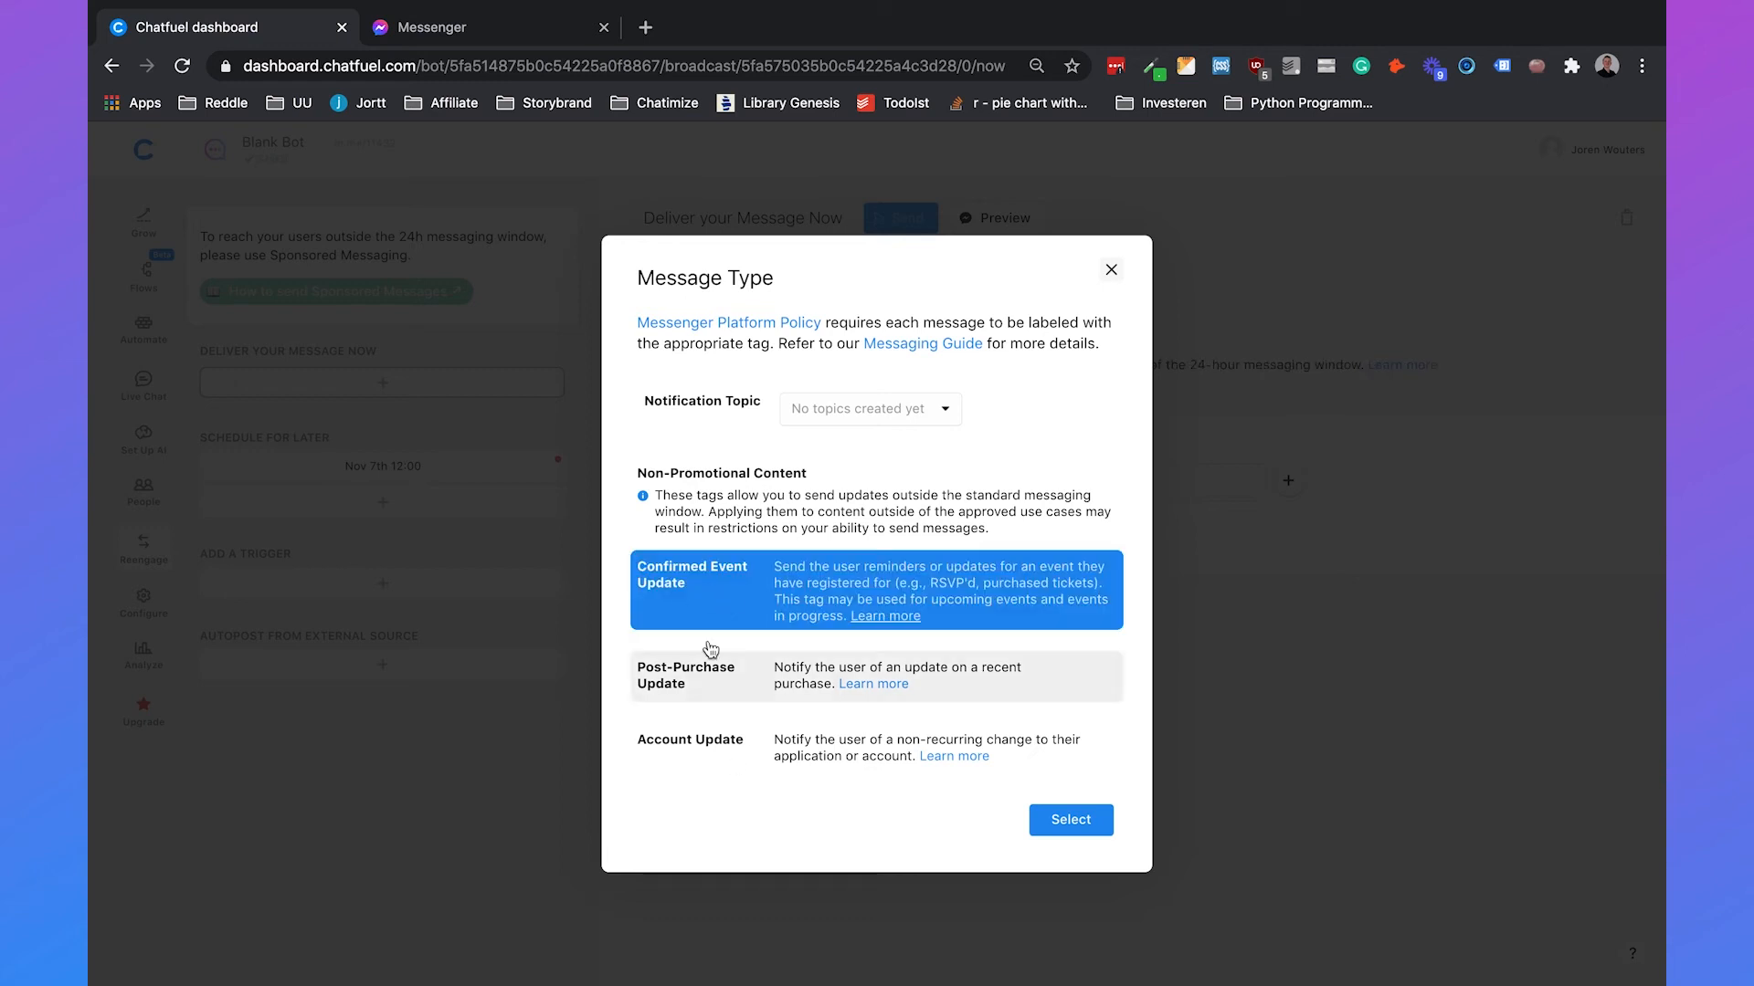
{"action": "mouse_move", "coordinate": [892, 616]}
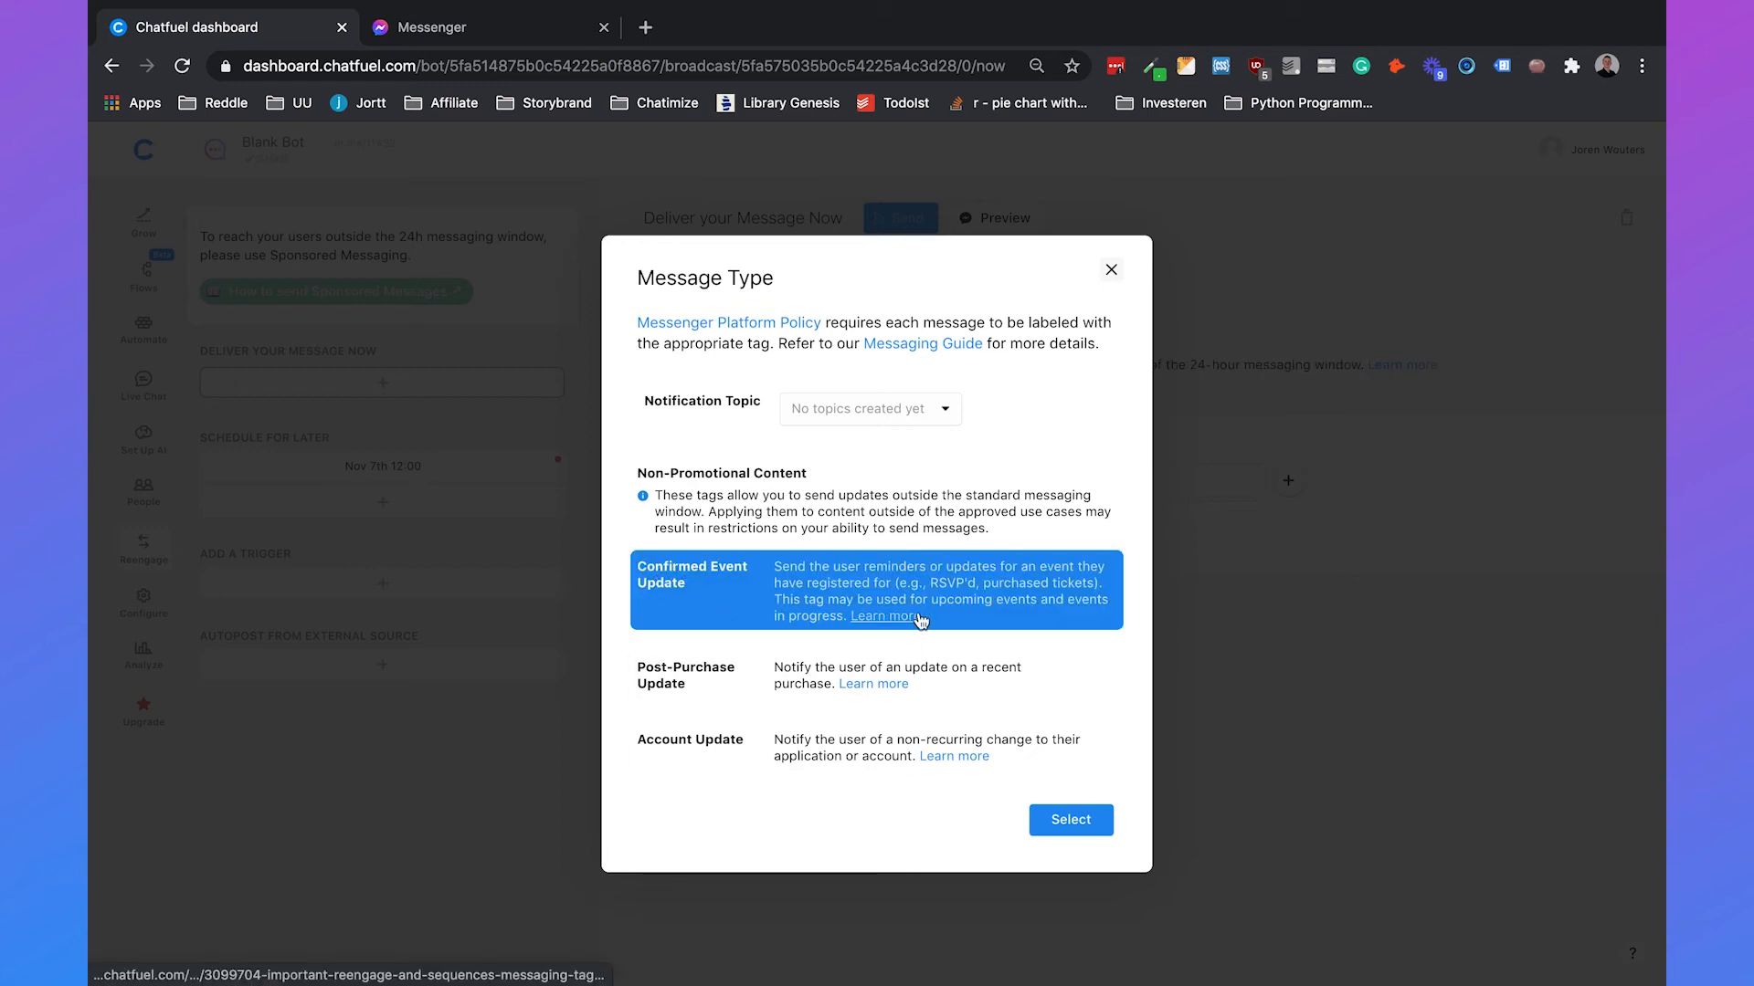
Apply the Confirmed Event Update tag and add a text card about an event.
{"action": "left_click", "coordinate": [1068, 820]}
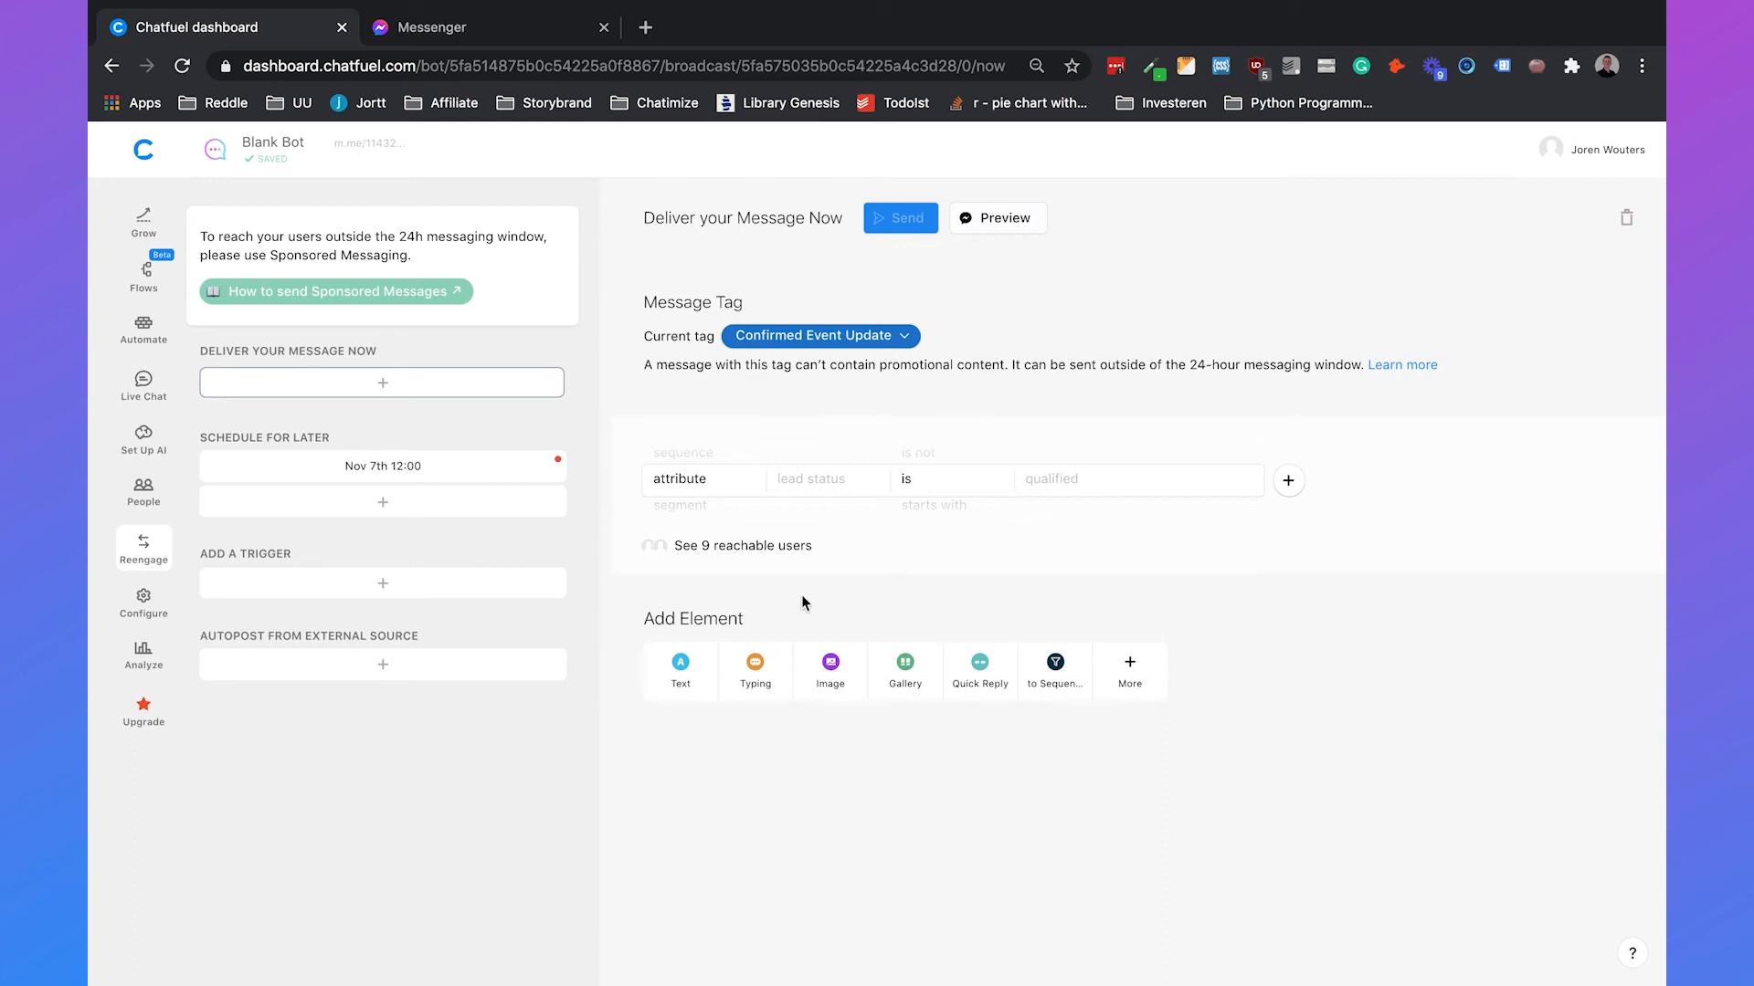
{"action": "left_click", "coordinate": [679, 671]}
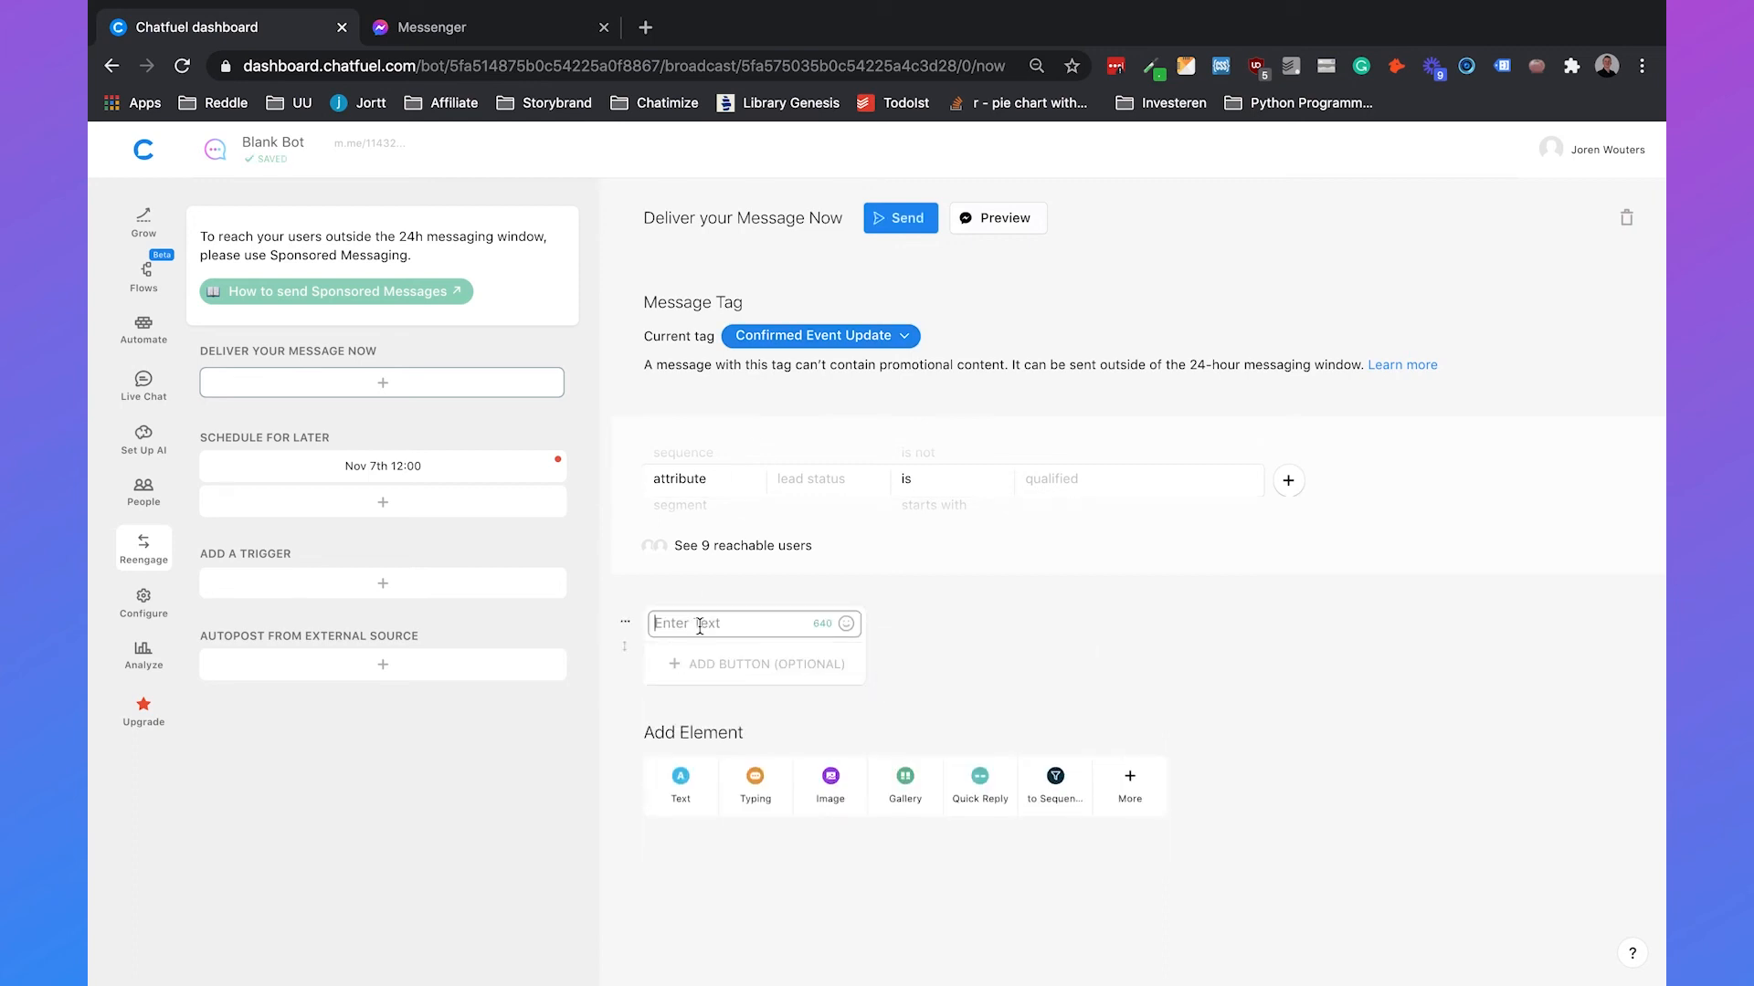
{"action": "type", "text": "Hey, this is a message outside the 24 hour window for an e"}
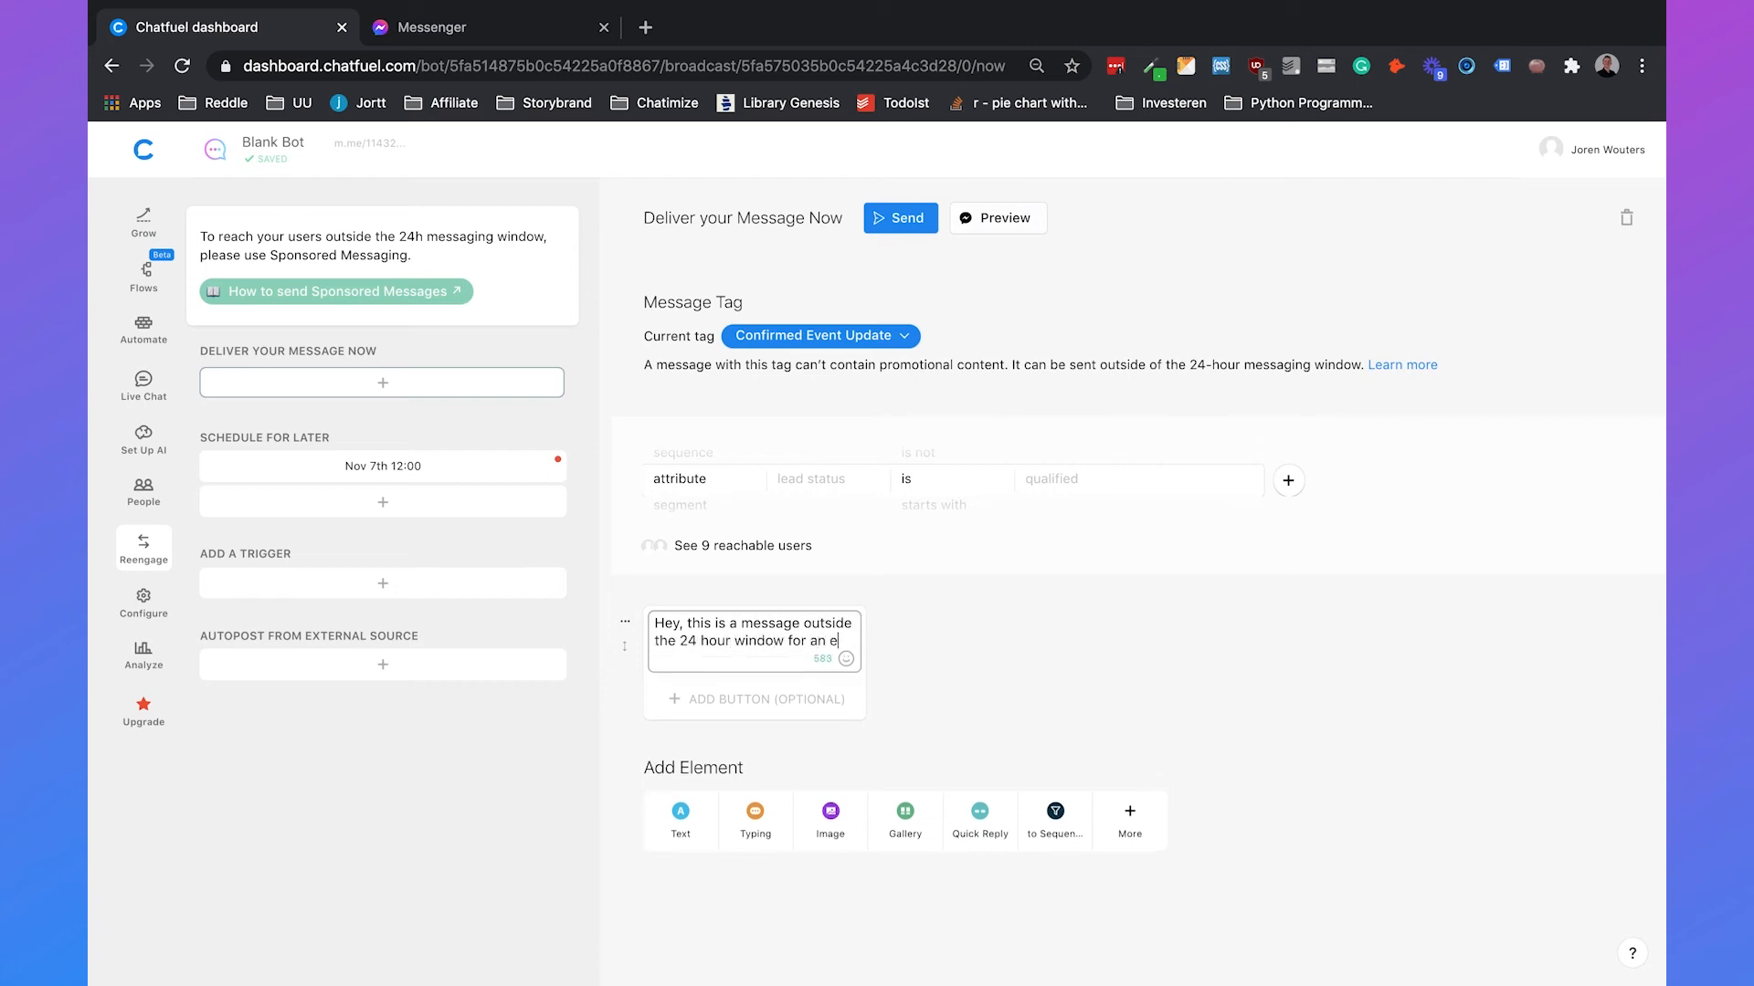
{"action": "type", "text": "vent!"}
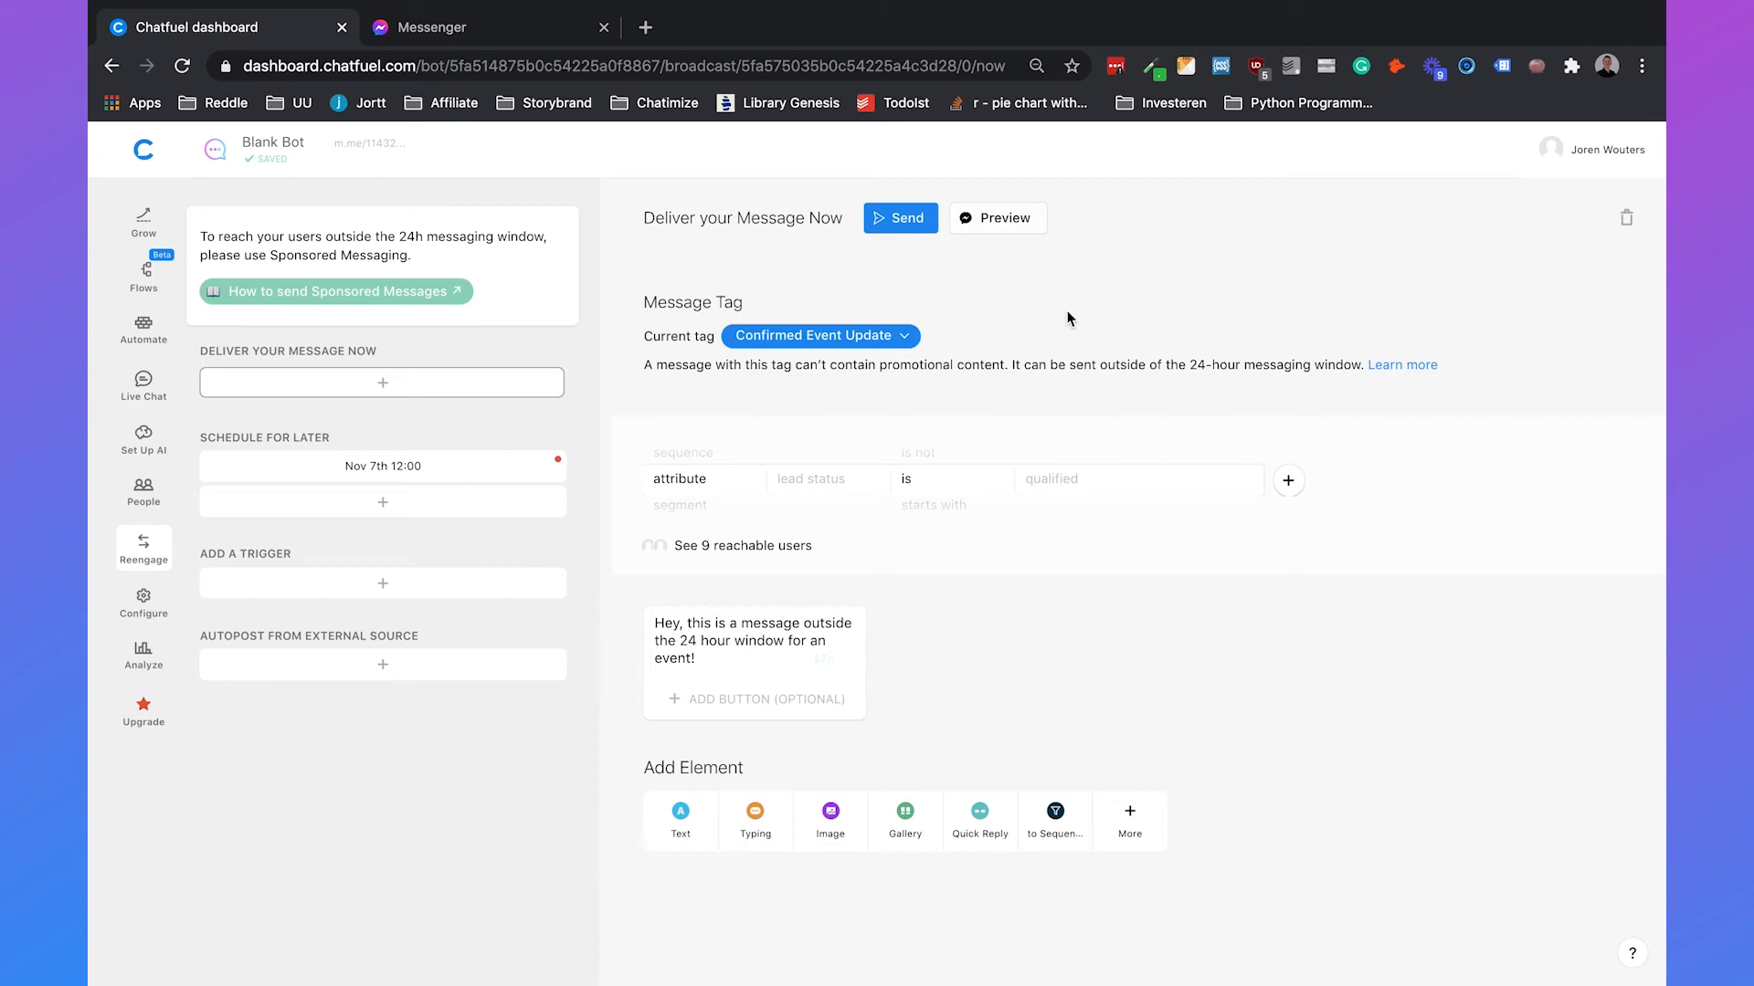
{"action": "mouse_move", "coordinate": [1171, 282]}
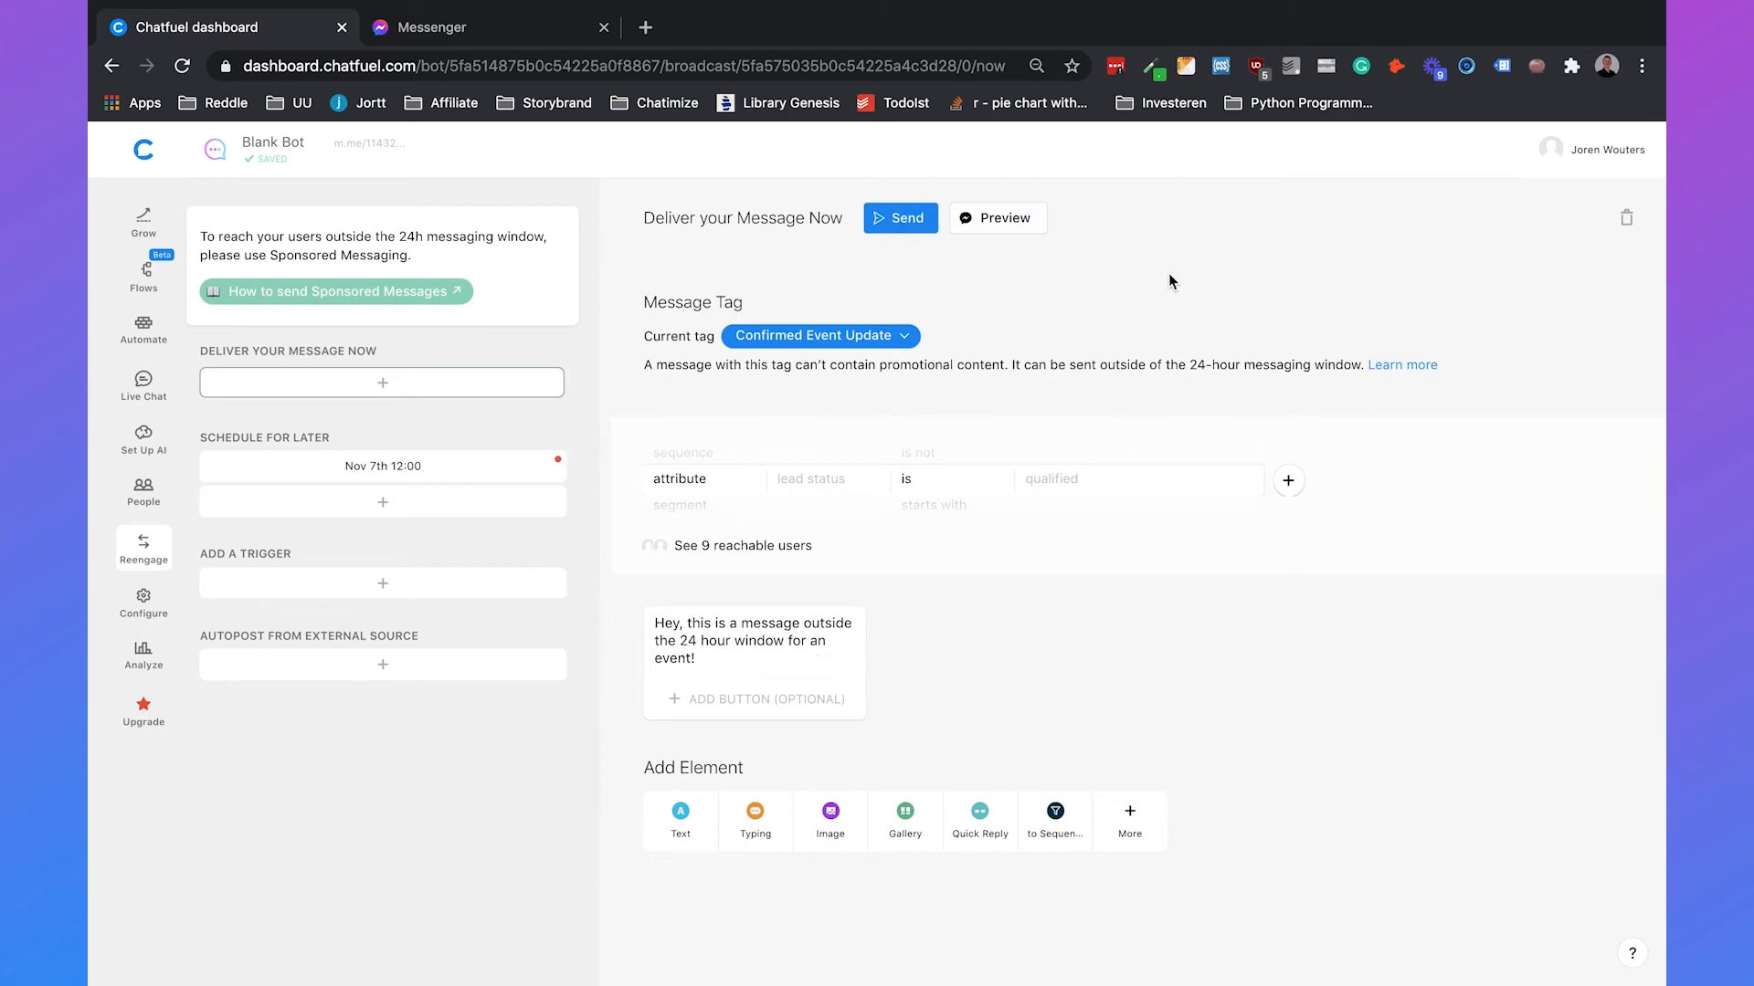